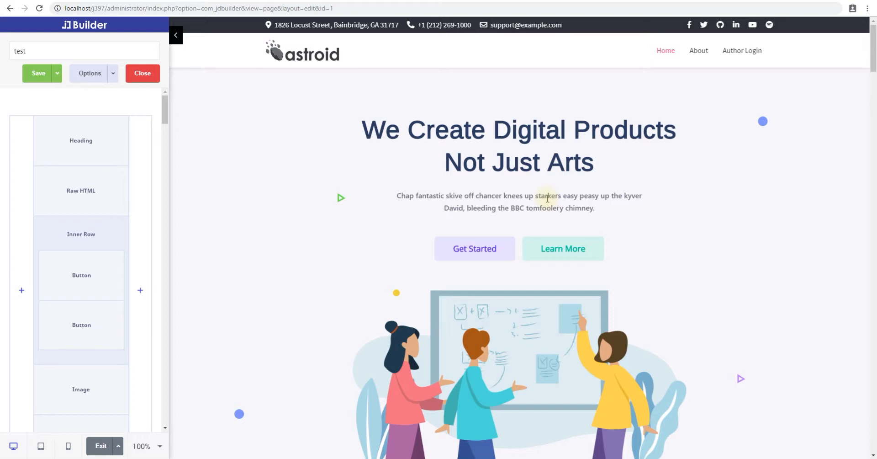
mouse_move(86, 221)
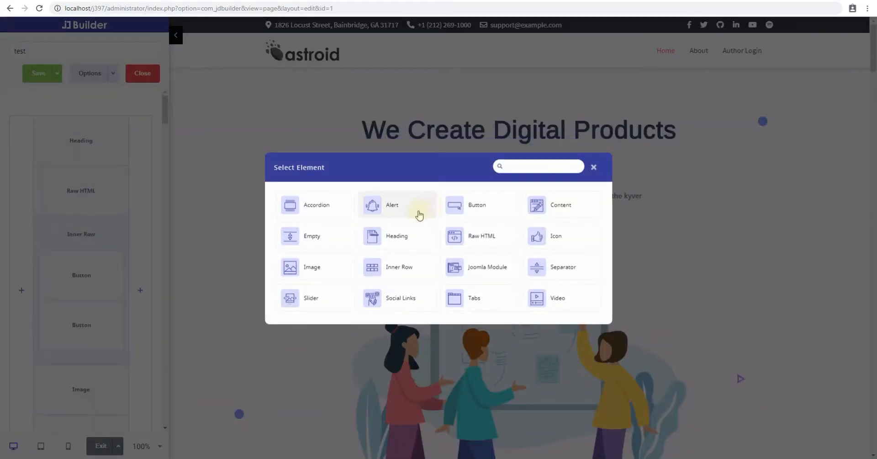
- Insert an Accordion element from the Select Element dialog, bringing up its settings
left_click(317, 204)
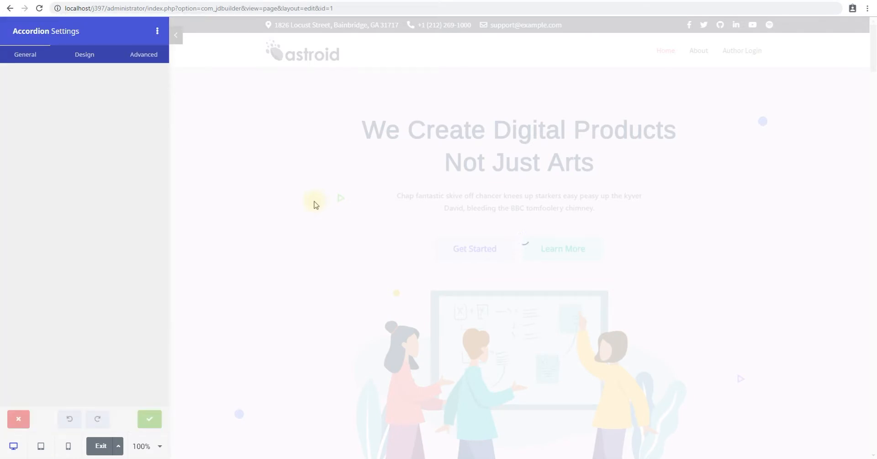
- Set the accordion's Admin Label in the General settings to 'accordion'
left_click(25, 54)
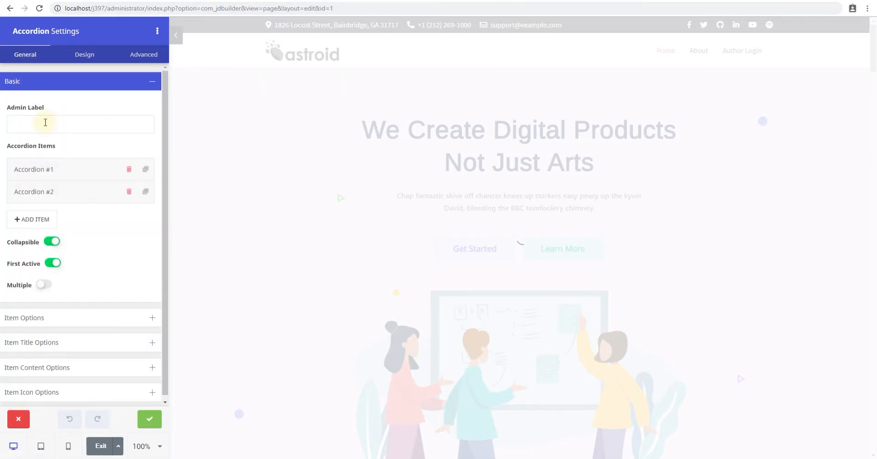
left_click(80, 123)
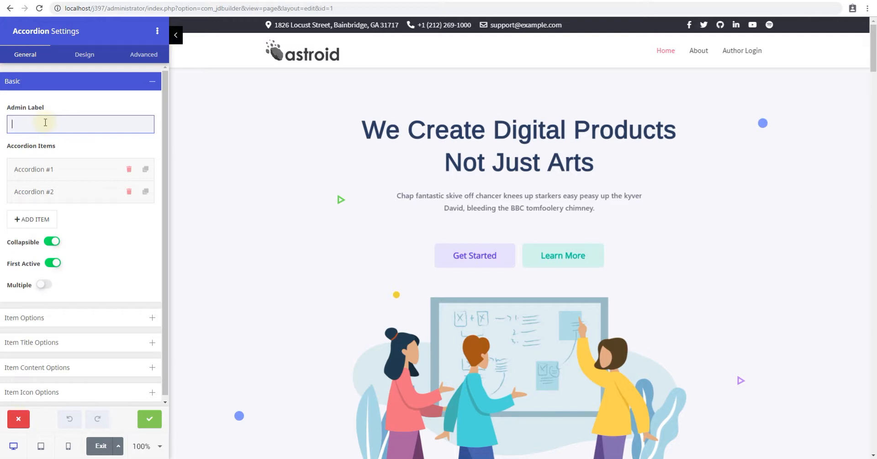
type("accord")
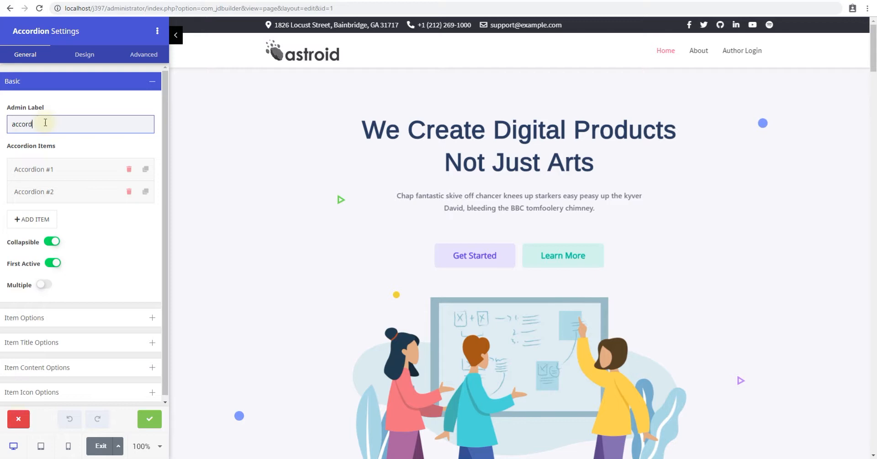
type("ion")
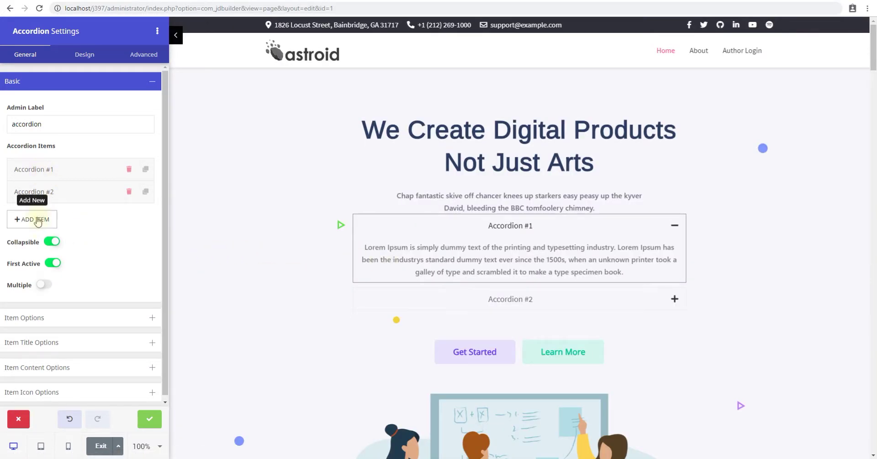
- Add two new items, delete Accordion #1 and duplicate Accordion #2, leaving four items
left_click(32, 219)
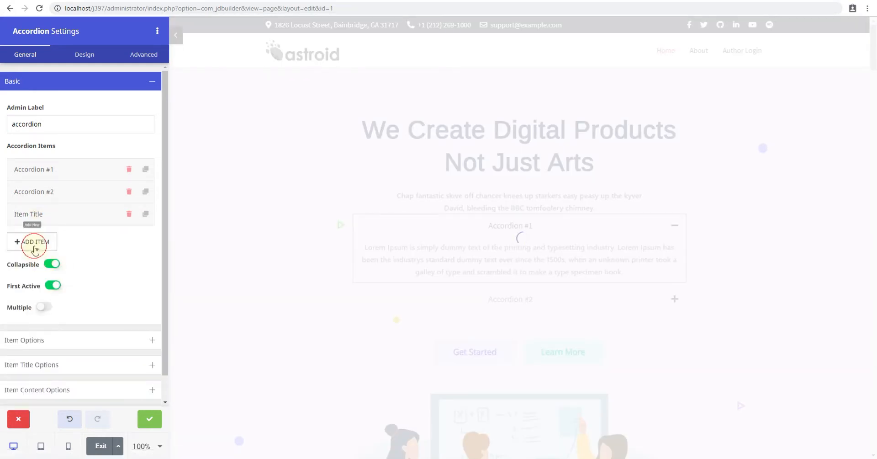
left_click(32, 242)
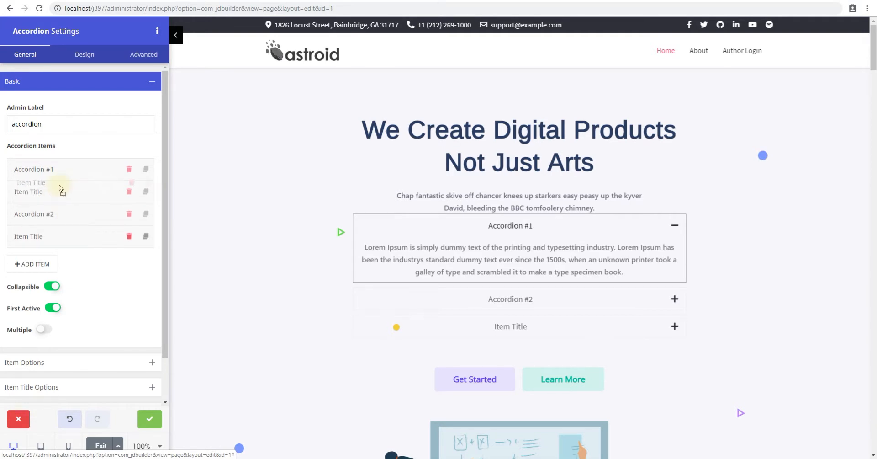
left_click(146, 191)
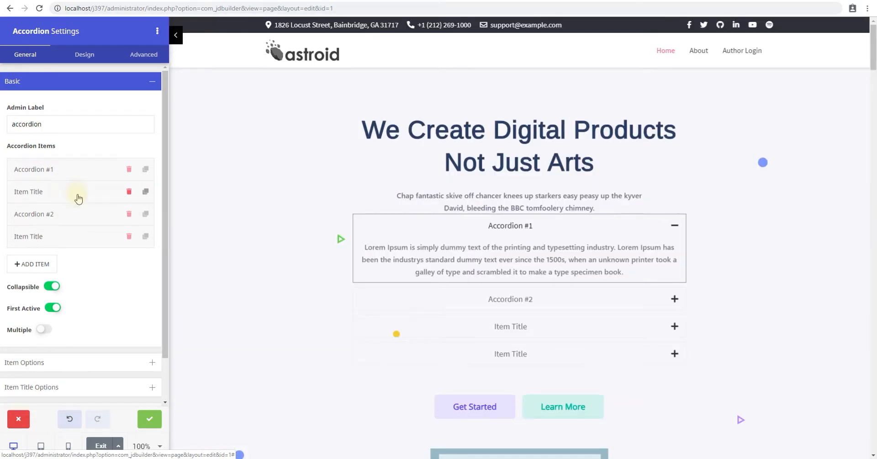
left_click(129, 170)
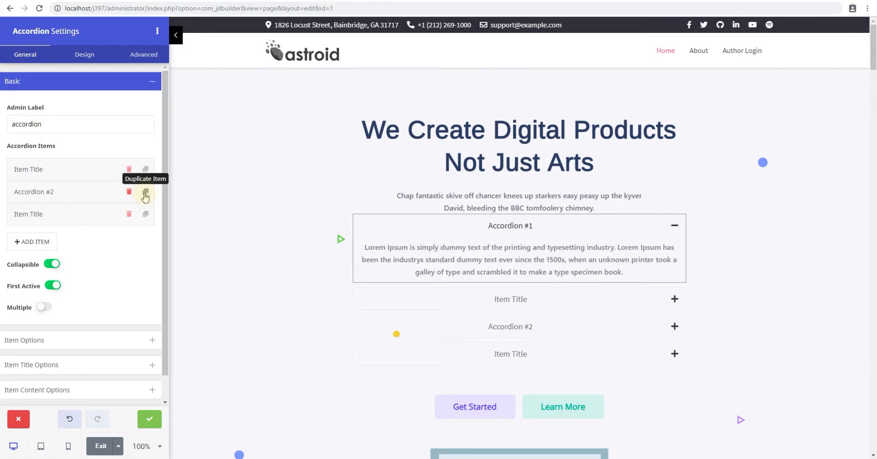
left_click(146, 191)
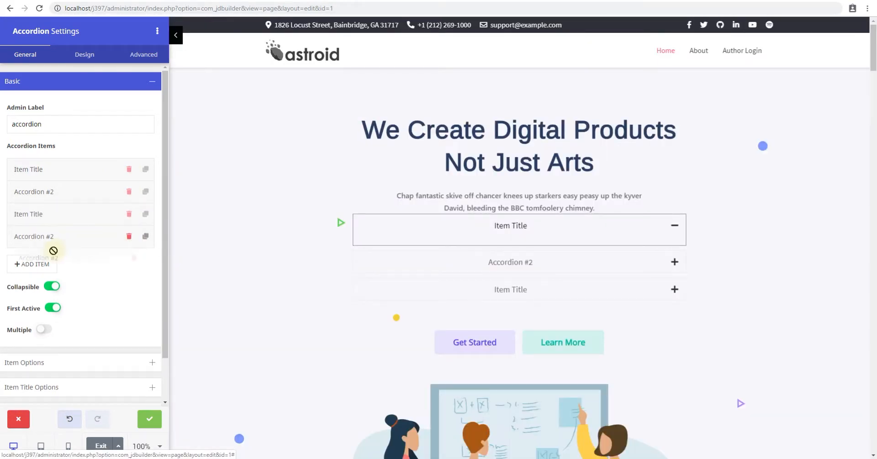
left_click(39, 169)
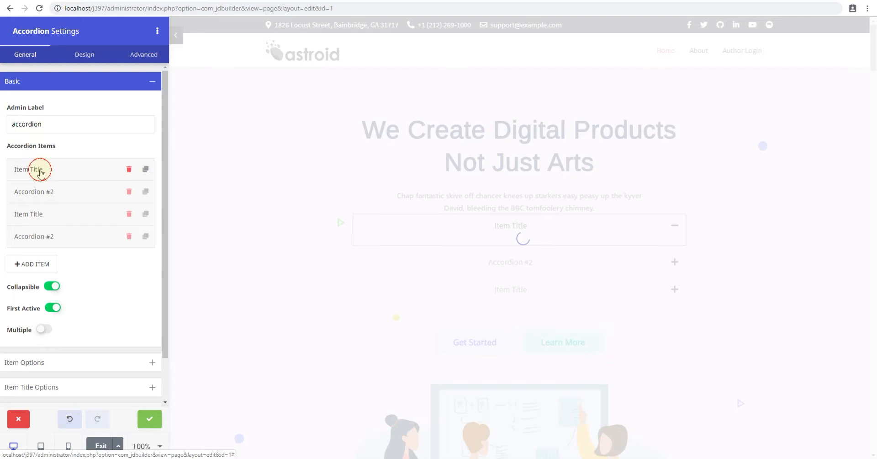
- Title the first item 'Youtube', give it the YouTube icon and content 'Youtube content goes here'
left_click(23, 170)
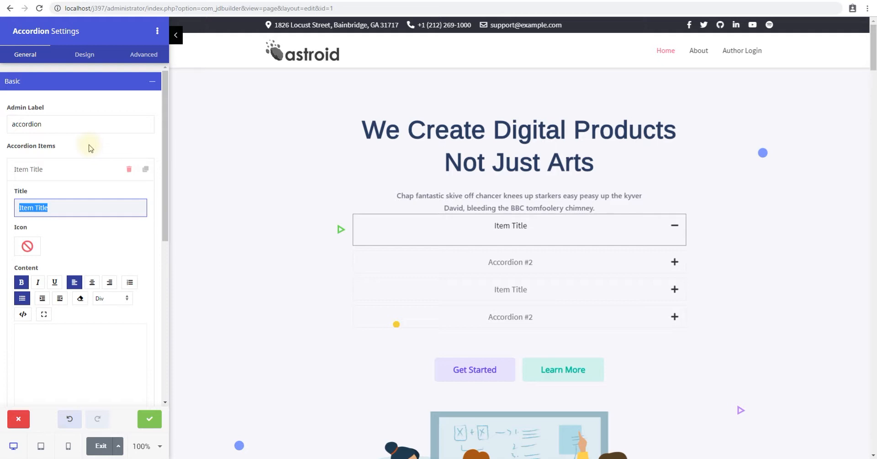
type("Youtube")
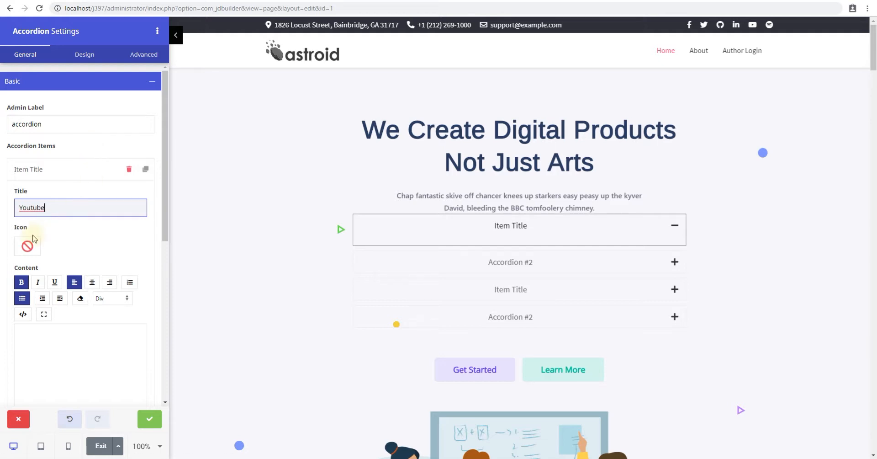
left_click(26, 245)
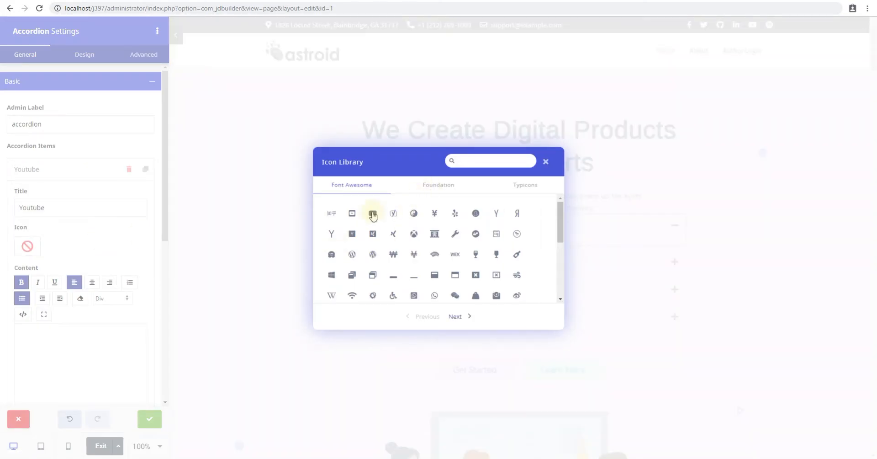
left_click(372, 216)
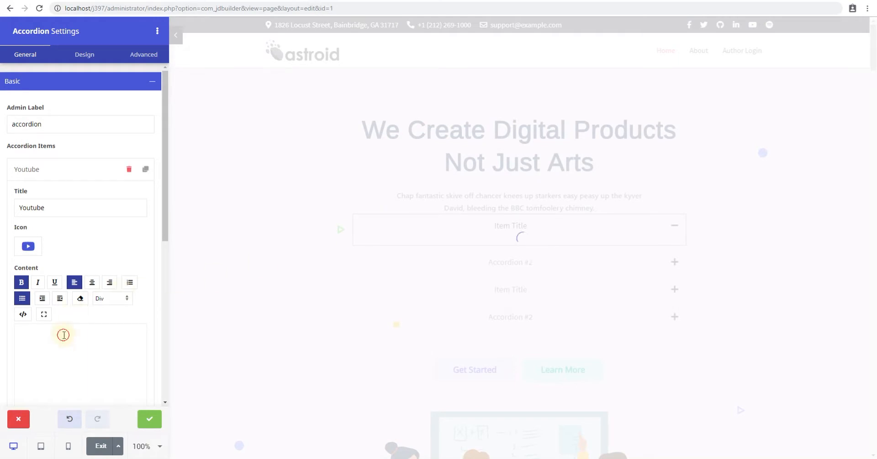
left_click(63, 335)
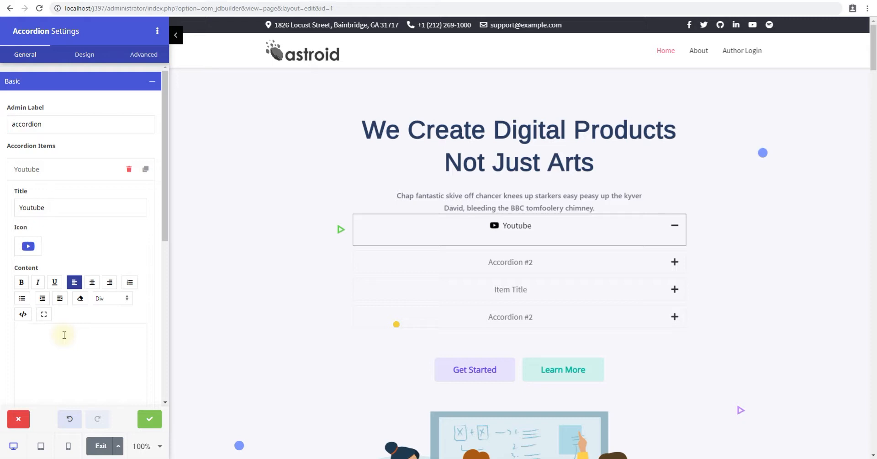
type("Youtube c")
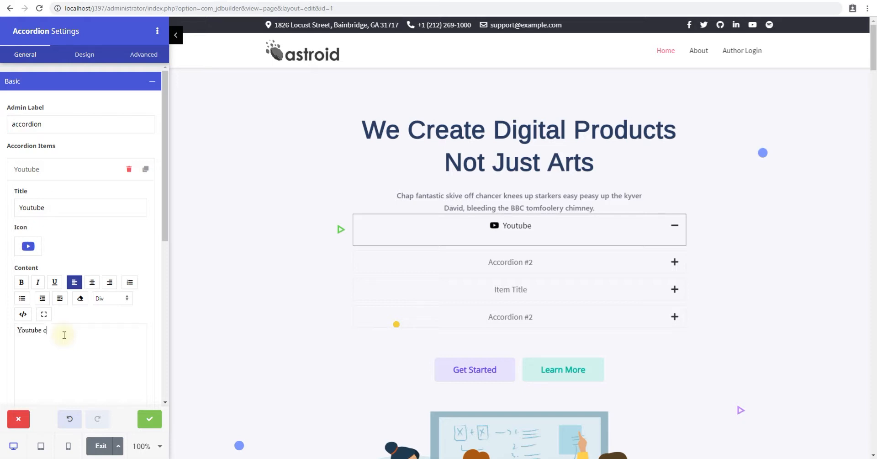
type("ontent goes here.")
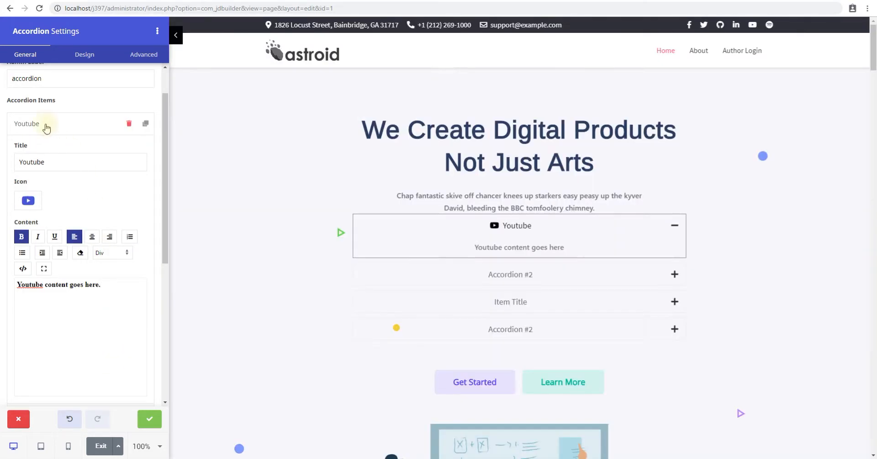
- Delete the other items and duplicate Youtube three times so all four items are Youtube
left_click(27, 124)
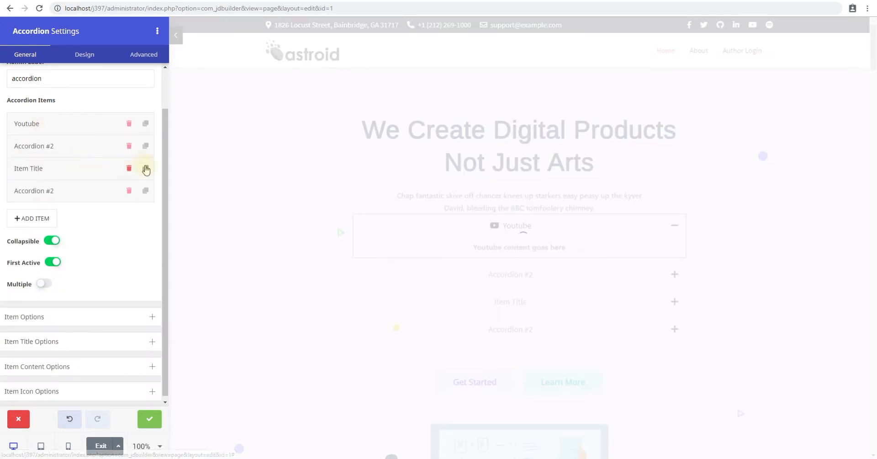
left_click(128, 169)
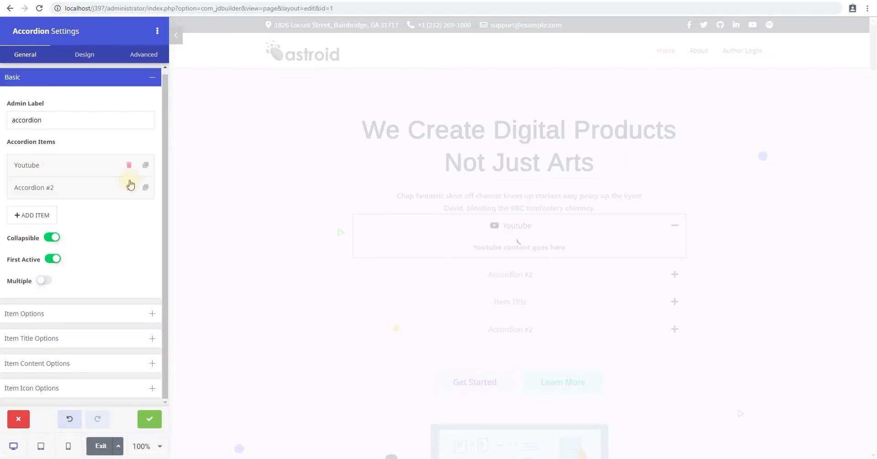
left_click(145, 187)
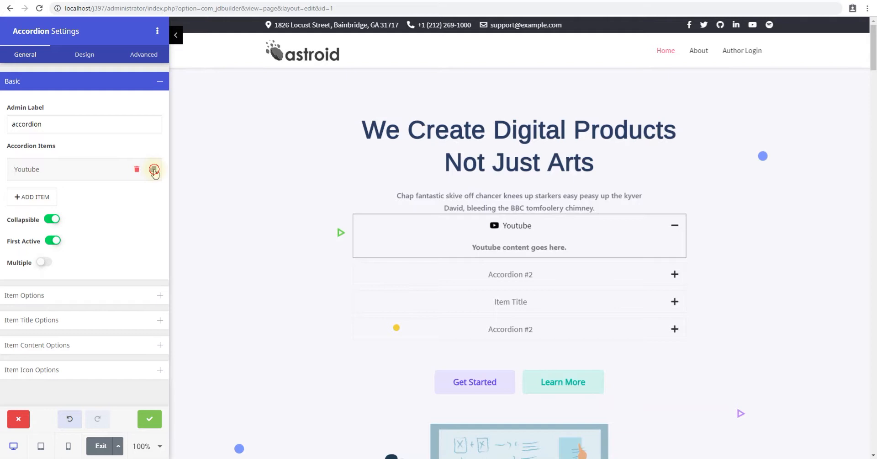
left_click(153, 169)
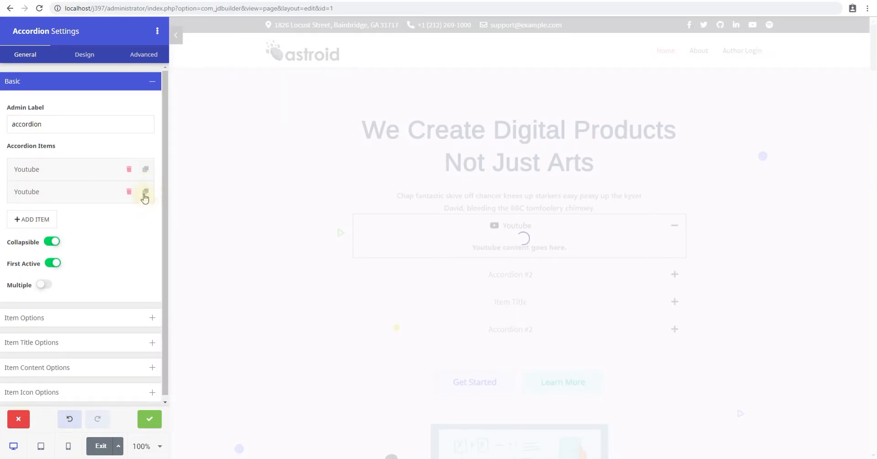
left_click(145, 191)
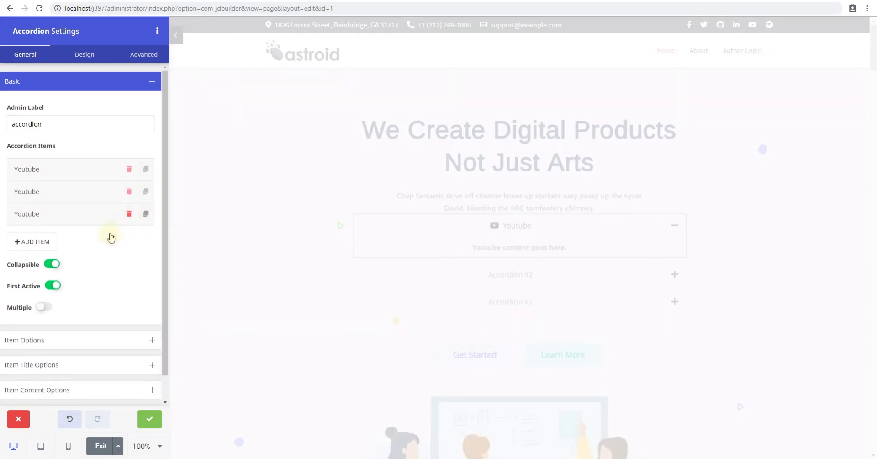
left_click(32, 241)
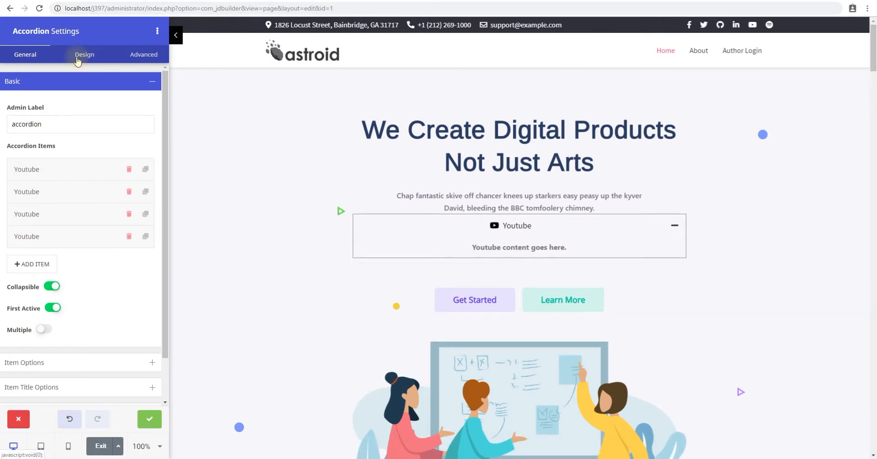
- Show the Typography colour and alignment settings under the Design settings
left_click(84, 54)
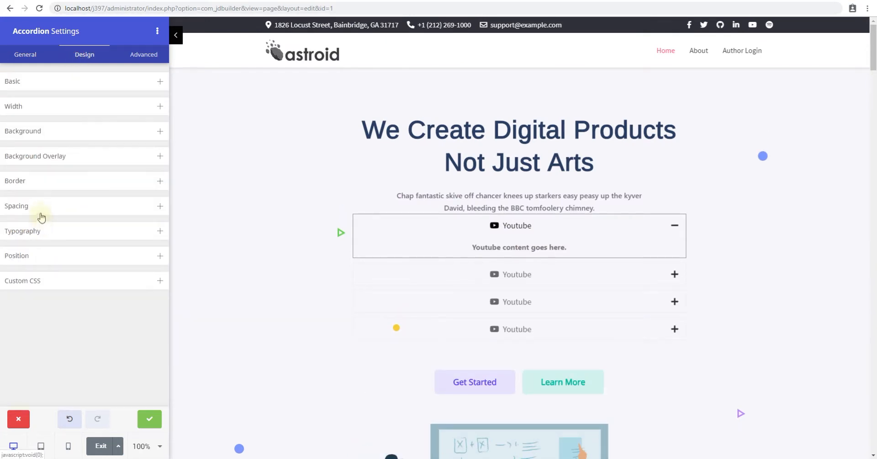
mouse_move(44, 225)
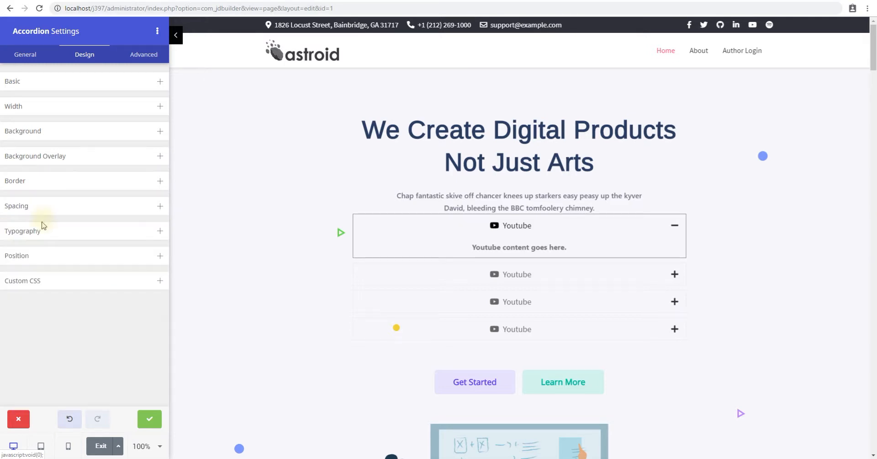
left_click(22, 230)
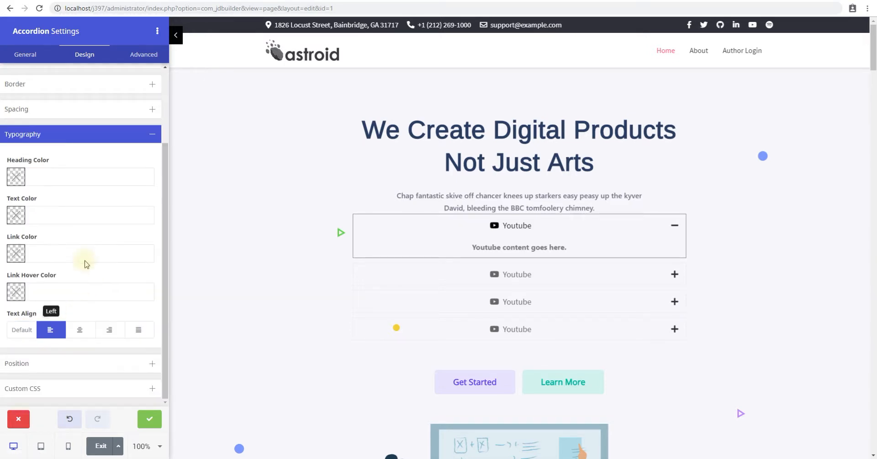
left_click(25, 54)
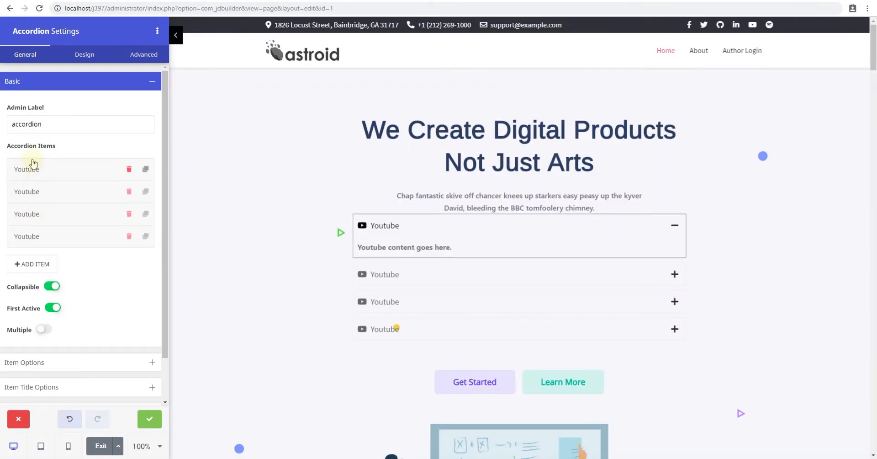
mouse_move(26, 170)
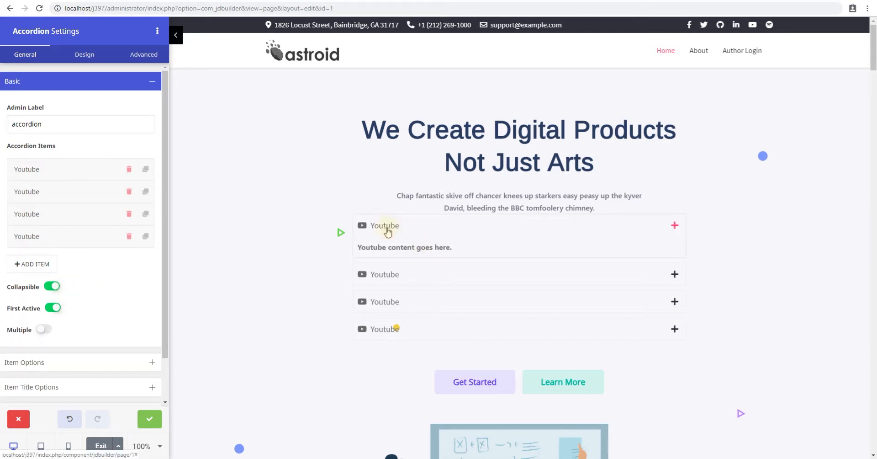
- Switch off First Active and Collapsible, testing the items in the preview
left_click(385, 225)
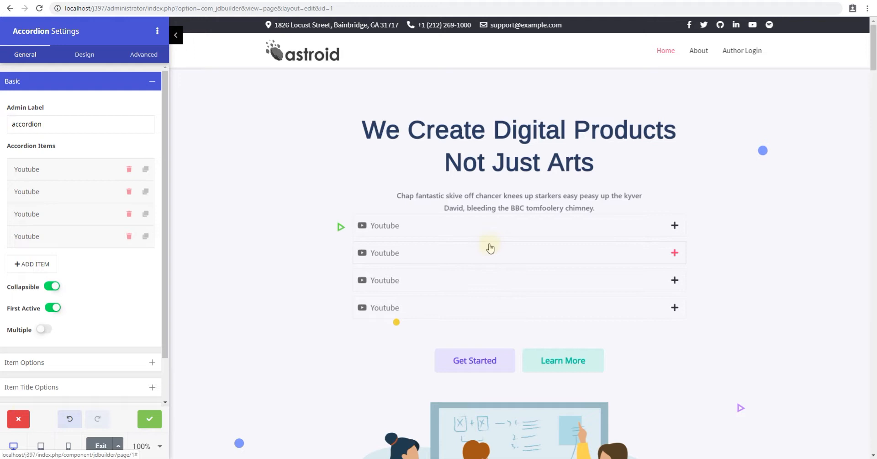
left_click(52, 308)
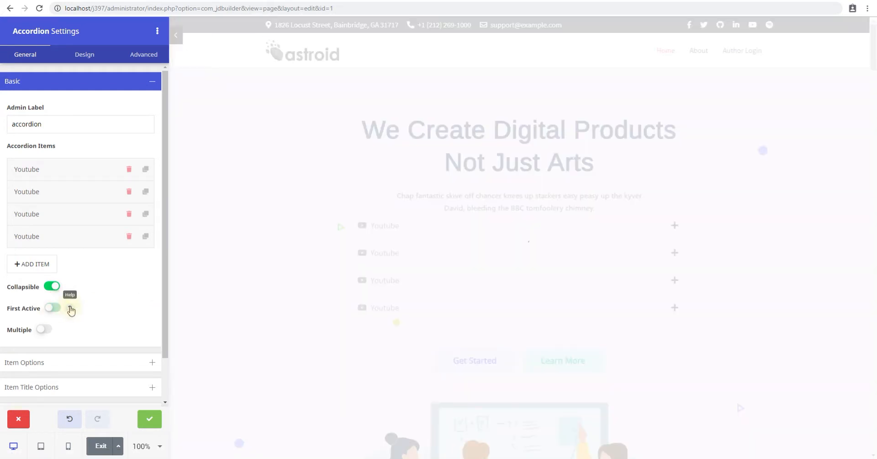
left_click(51, 307)
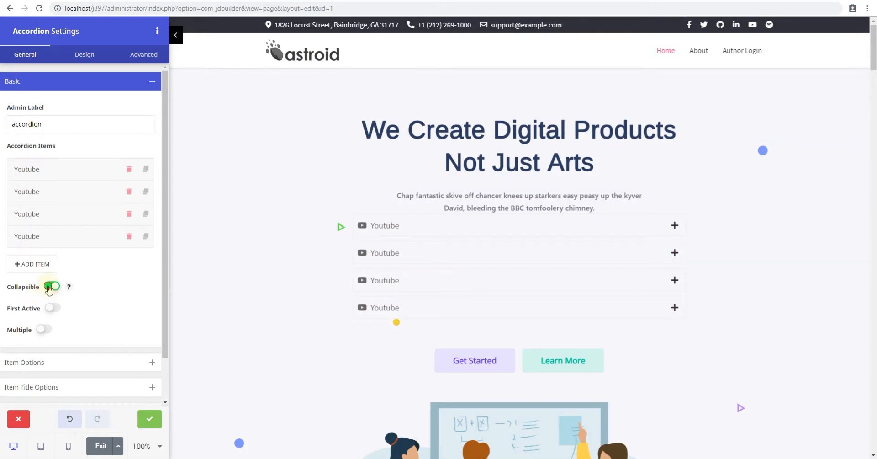
left_click(51, 286)
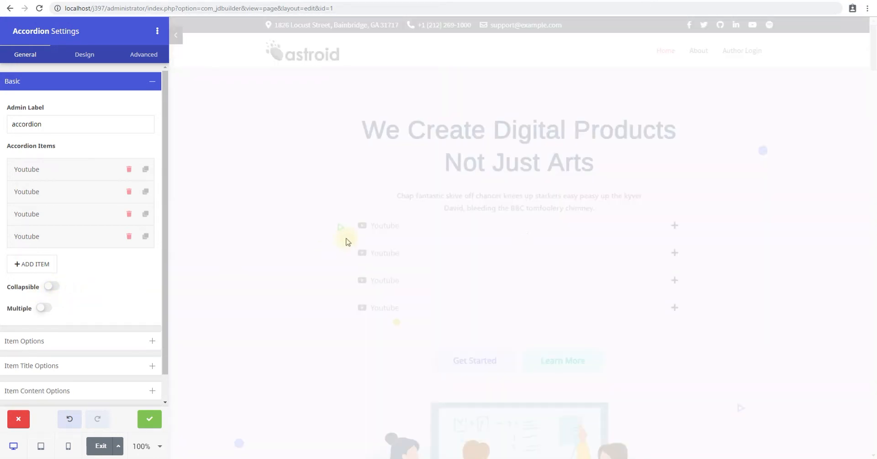
left_click(675, 225)
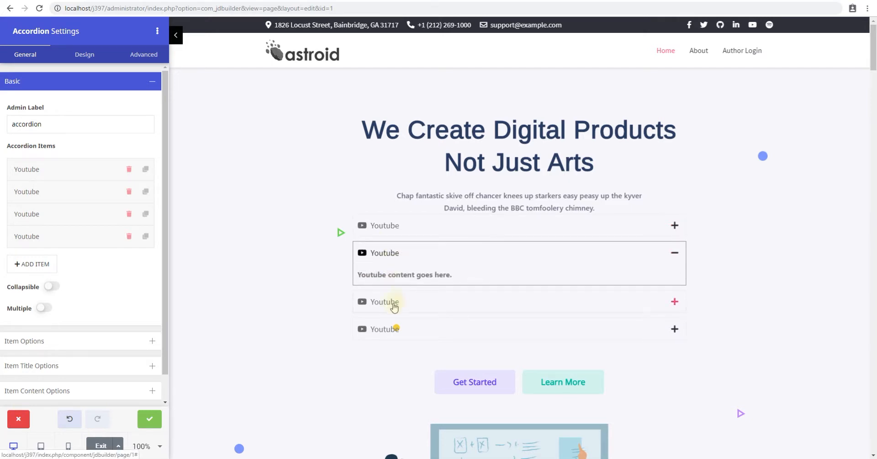
left_click(385, 301)
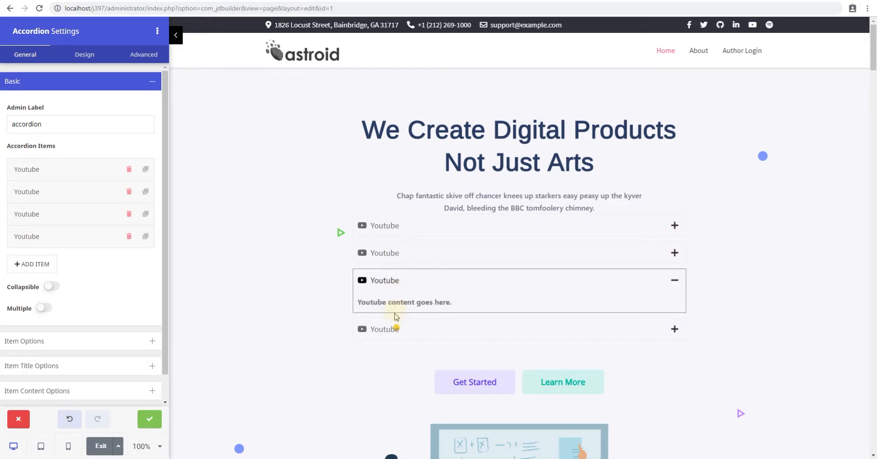
- Switch on Multiple and Open All so every item stays open together by default
left_click(44, 308)
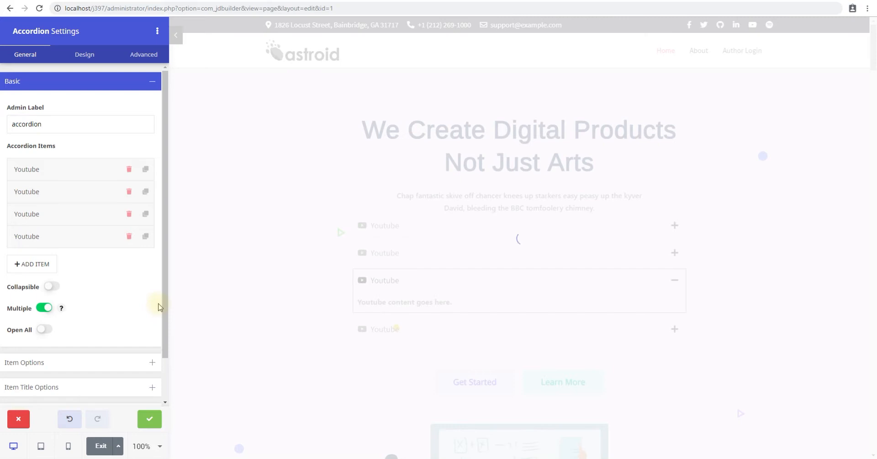
mouse_move(391, 271)
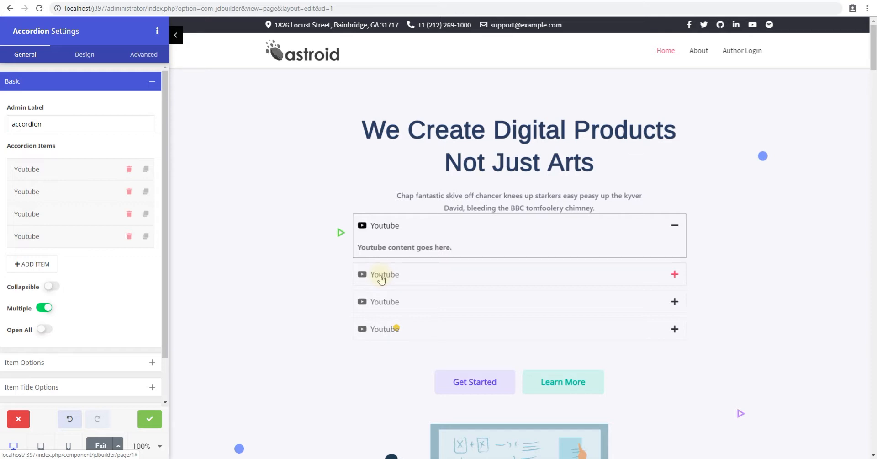
left_click(385, 274)
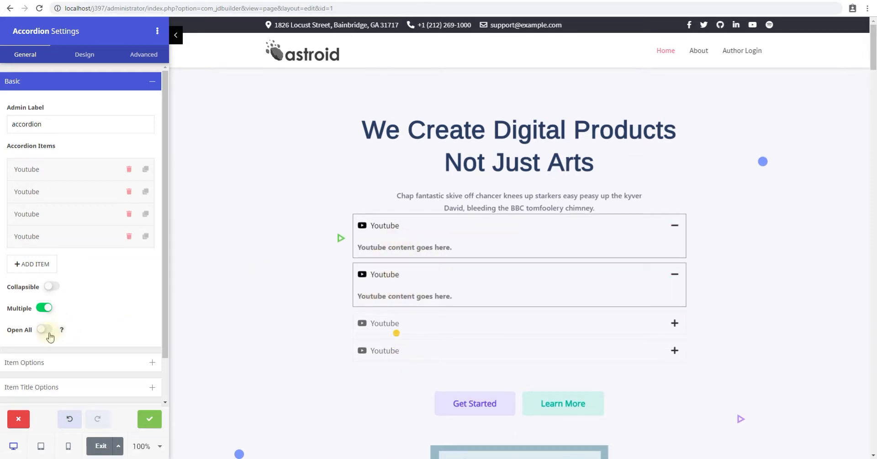
left_click(44, 329)
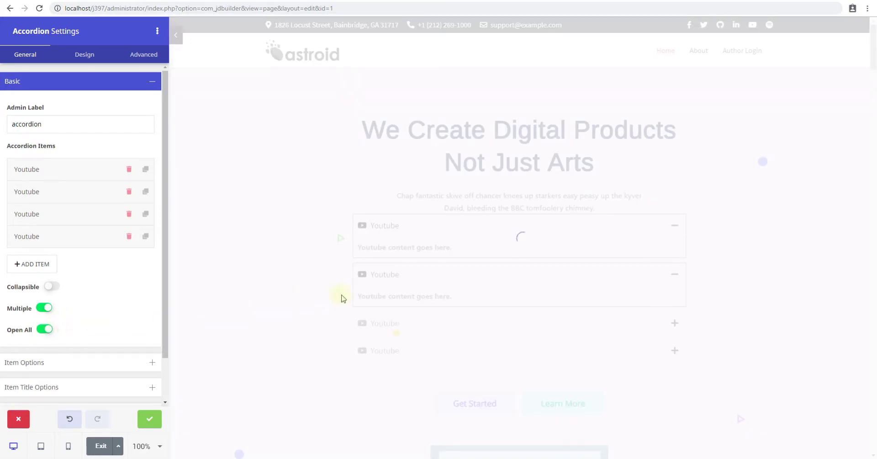
mouse_move(445, 238)
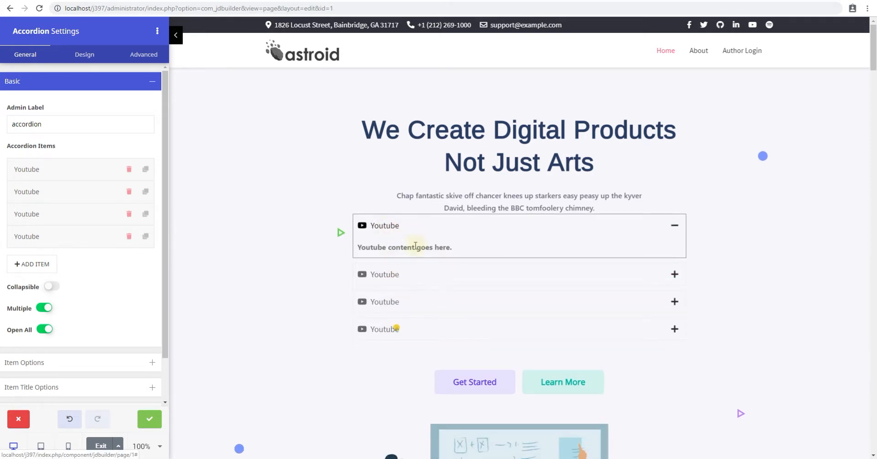
mouse_move(58, 290)
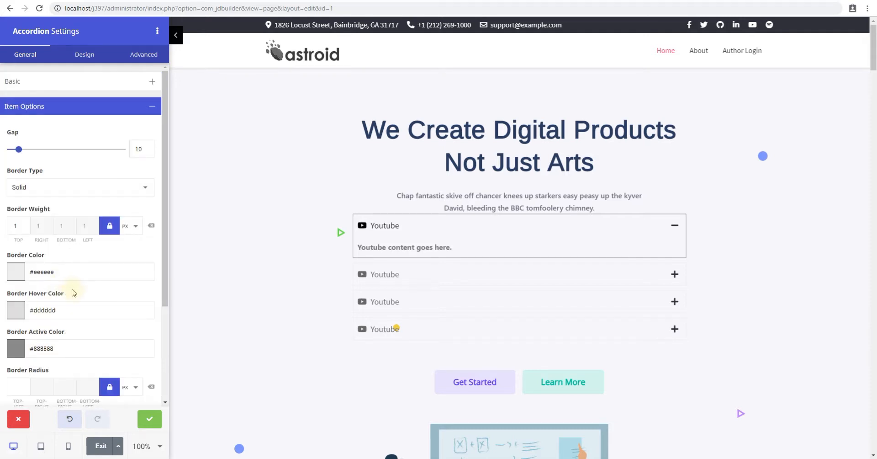
mouse_move(10, 165)
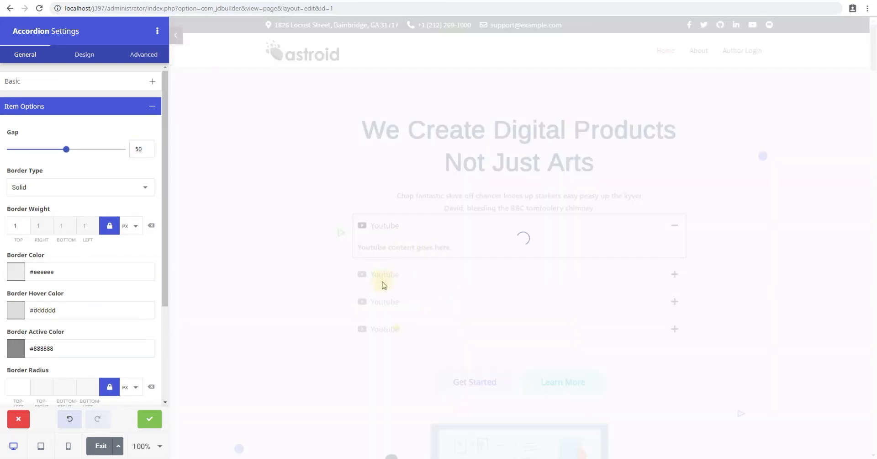
mouse_move(474, 308)
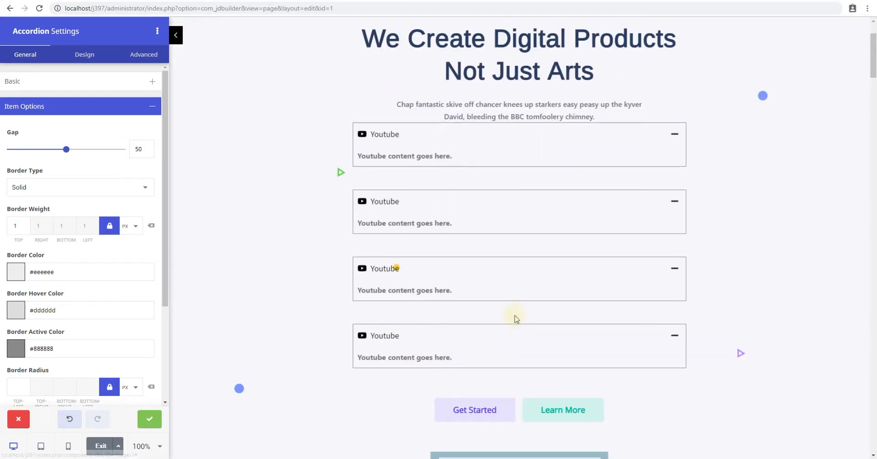
- Try a Dashed item border type in Item Options, then revert it to Solid
scroll("up", 3)
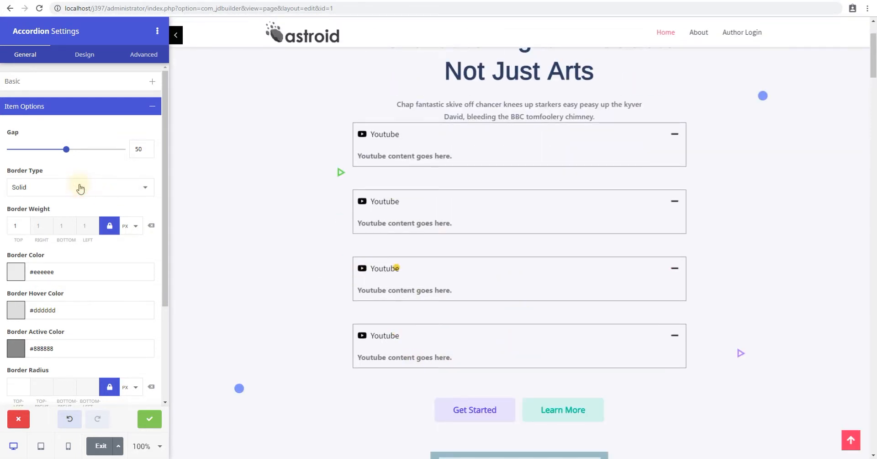
left_click(80, 186)
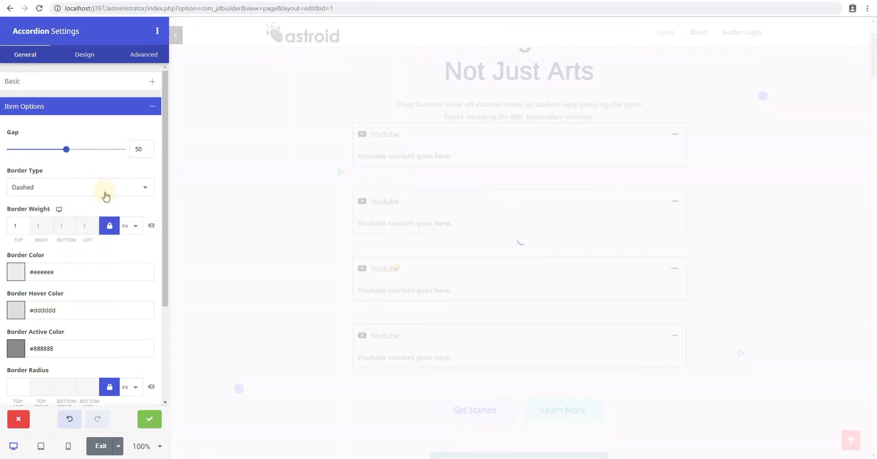
mouse_move(86, 190)
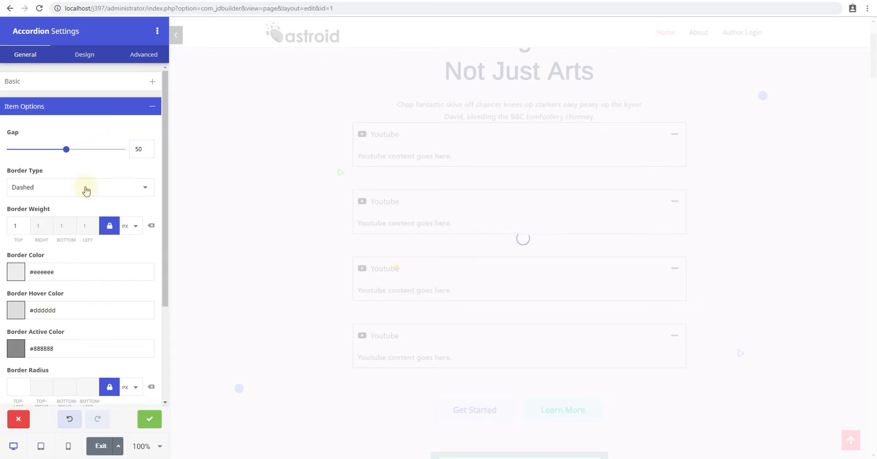
left_click(81, 186)
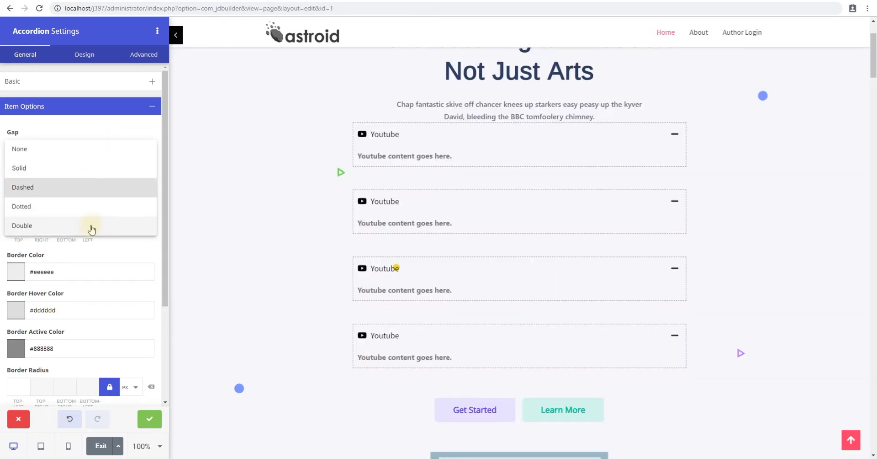
left_click(22, 187)
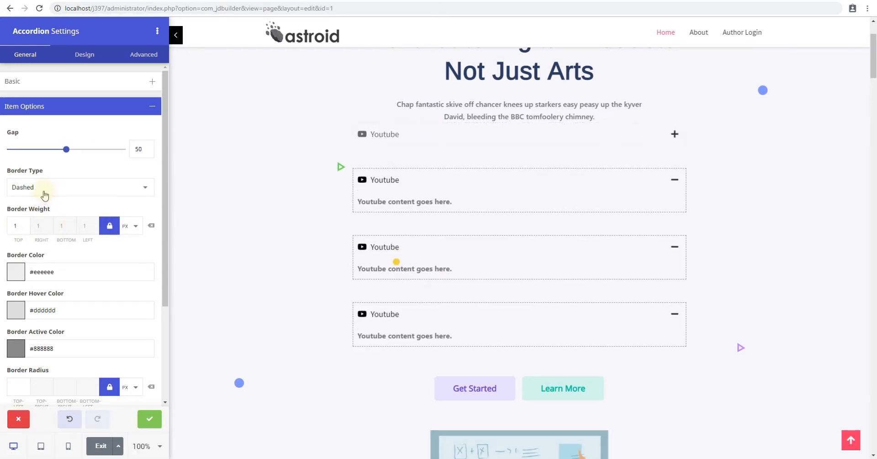
left_click(18, 226)
type("2")
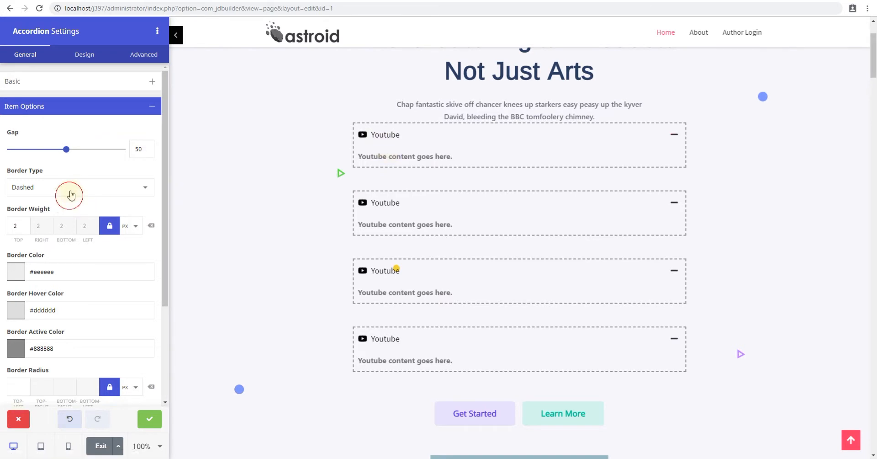
left_click(71, 186)
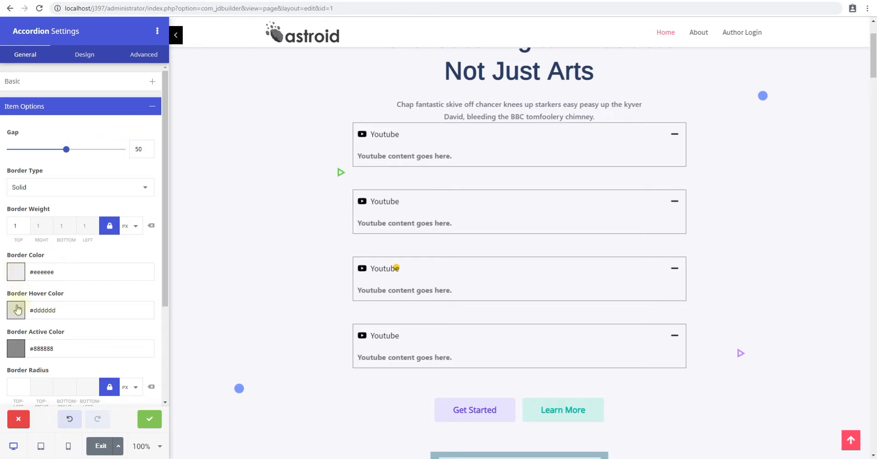
- Set the item border colour to blue and pick a hover border colour
scroll("down", 3)
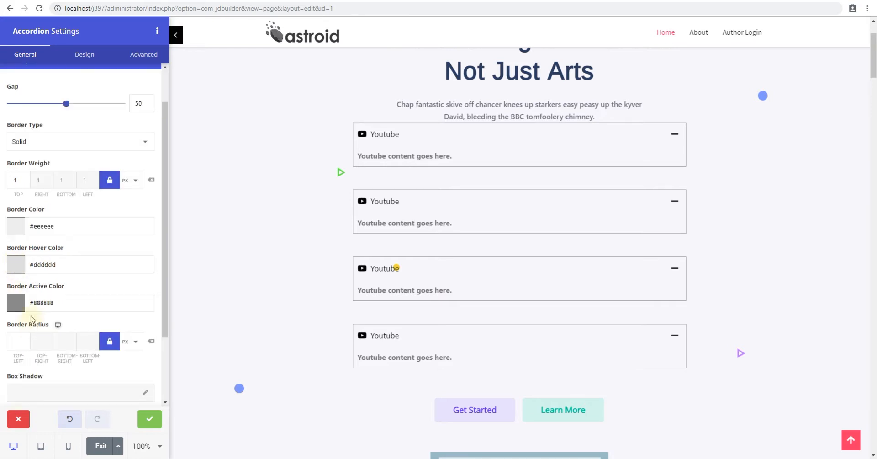
mouse_move(15, 225)
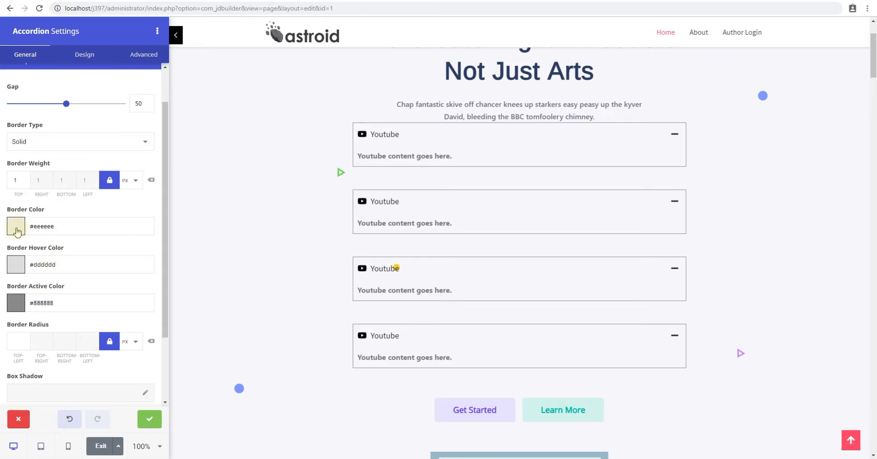
left_click(16, 226)
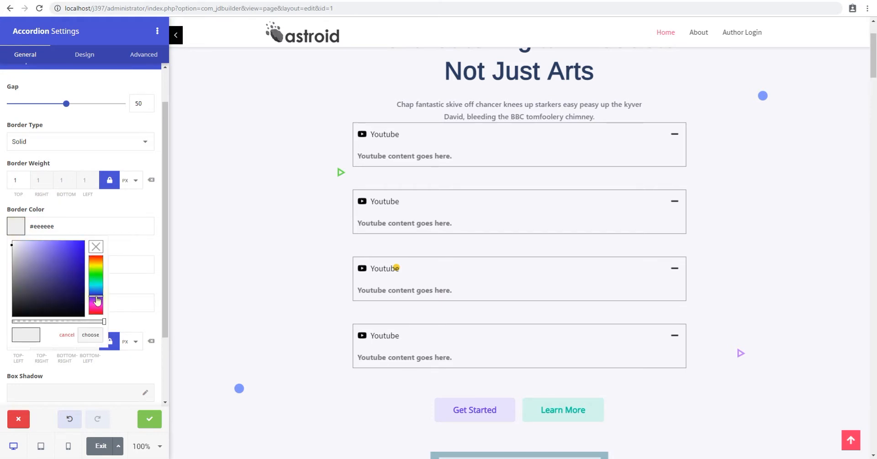
left_click(91, 335)
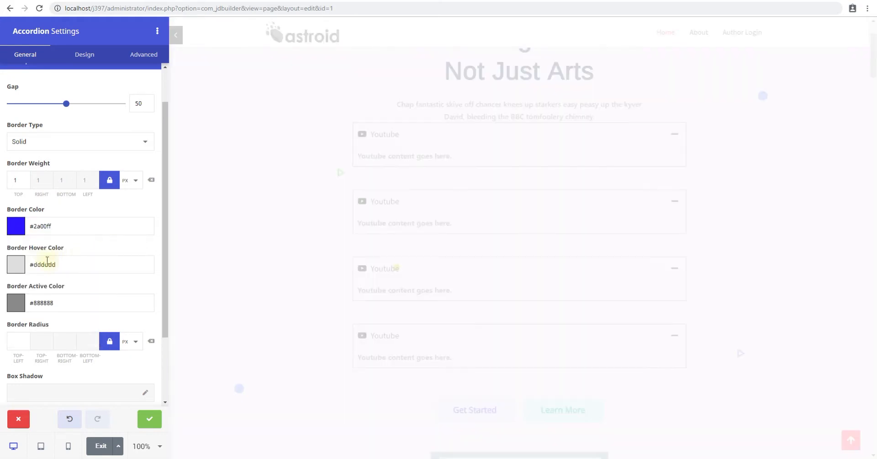
left_click(16, 264)
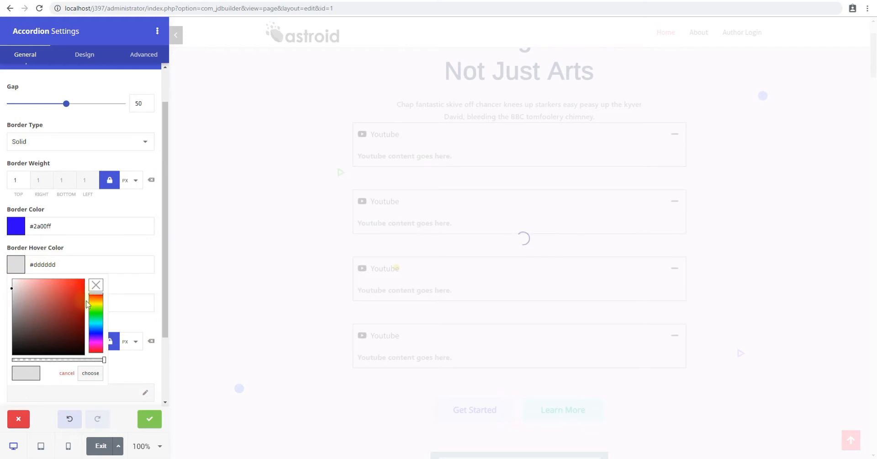
left_click(83, 285)
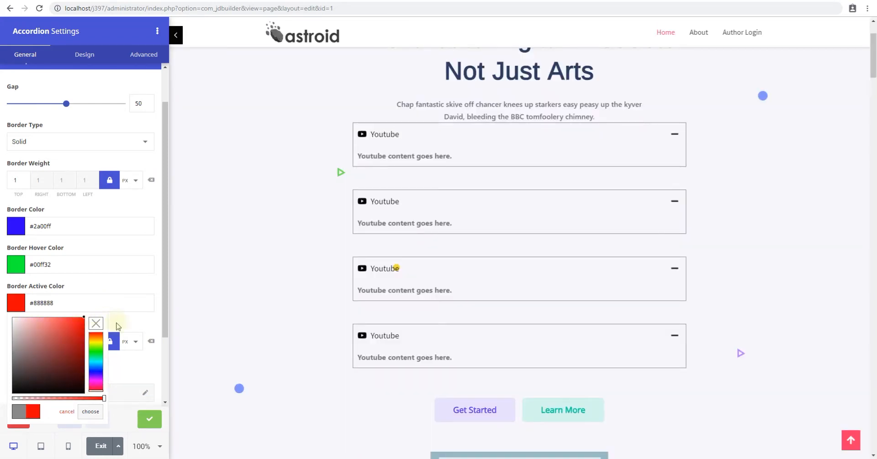
left_click(89, 411)
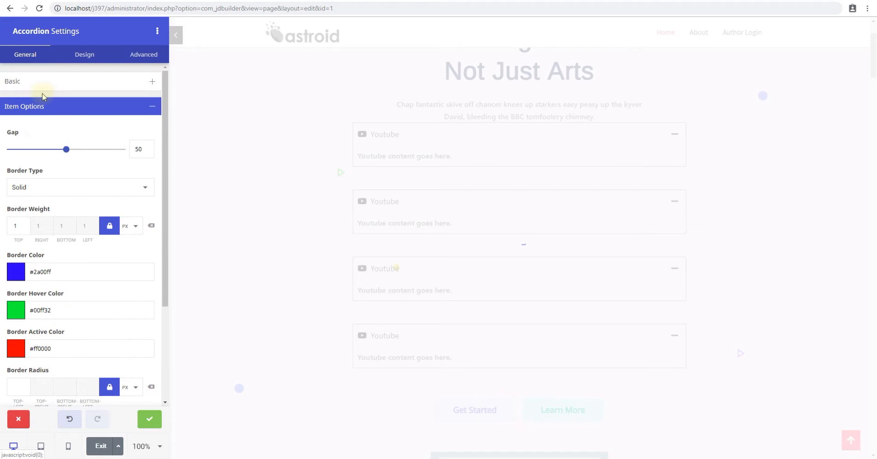
- Switch off Open All in the Basic settings so only the first item shows its content
left_click(12, 82)
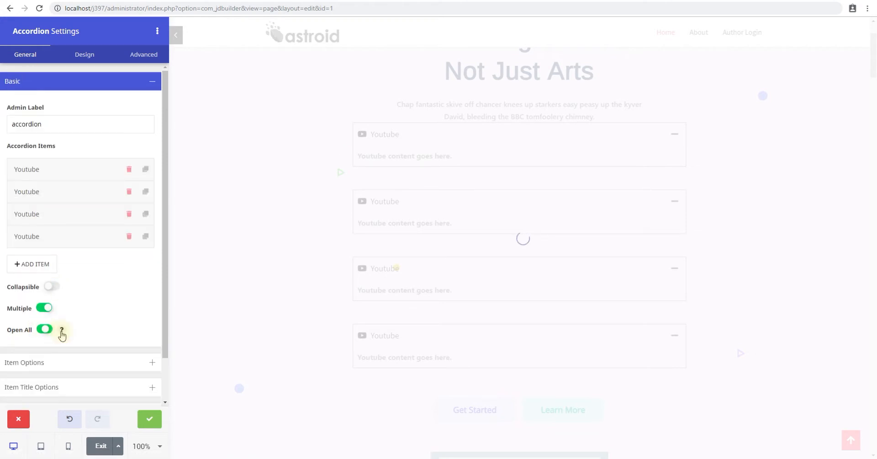
left_click(81, 81)
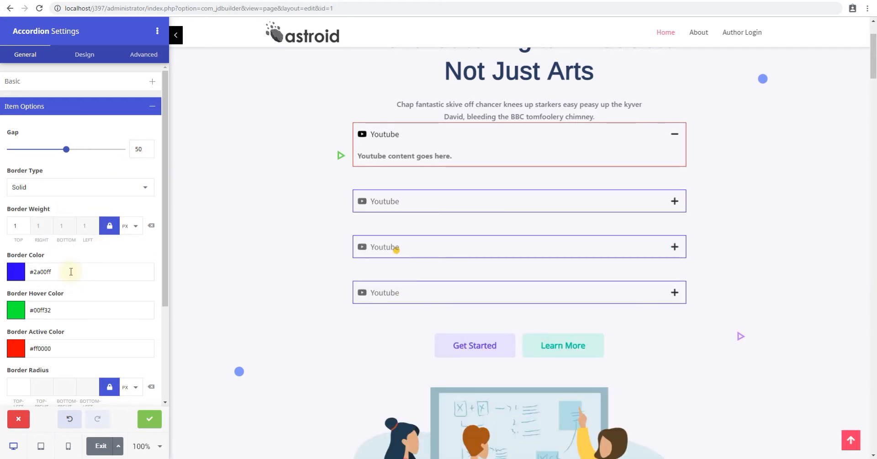
mouse_move(390, 201)
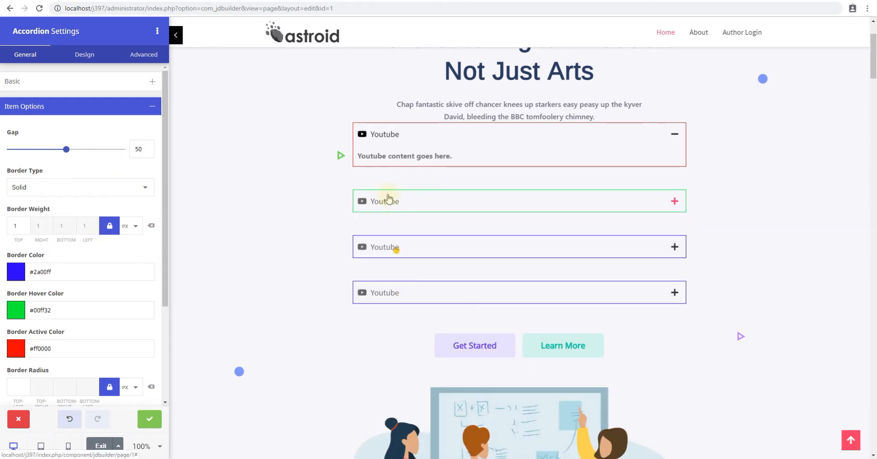
mouse_move(432, 135)
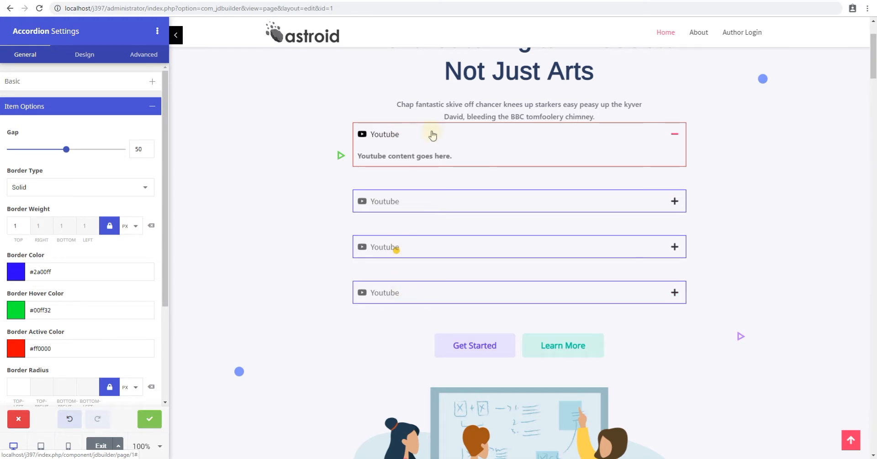
scroll("down", 3)
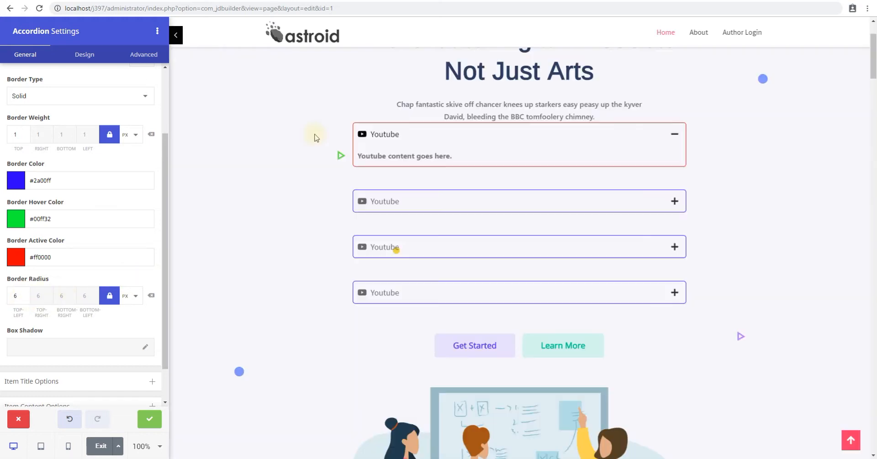
mouse_move(84, 295)
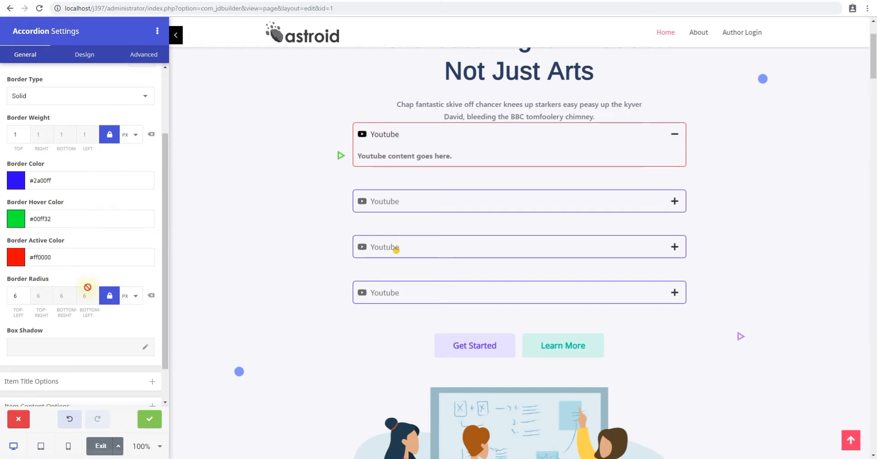
- Add a red box shadow of 2px 2px 10px 2px to the accordion items, adjusting its blur
left_click(145, 347)
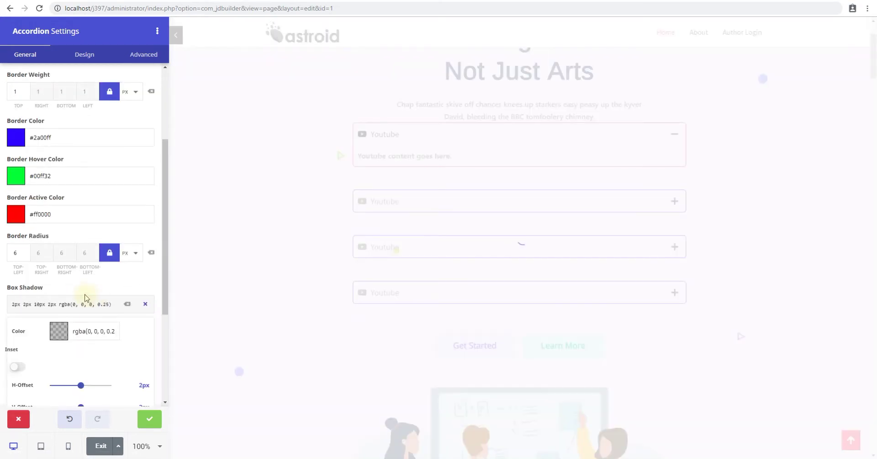
scroll("down", 3)
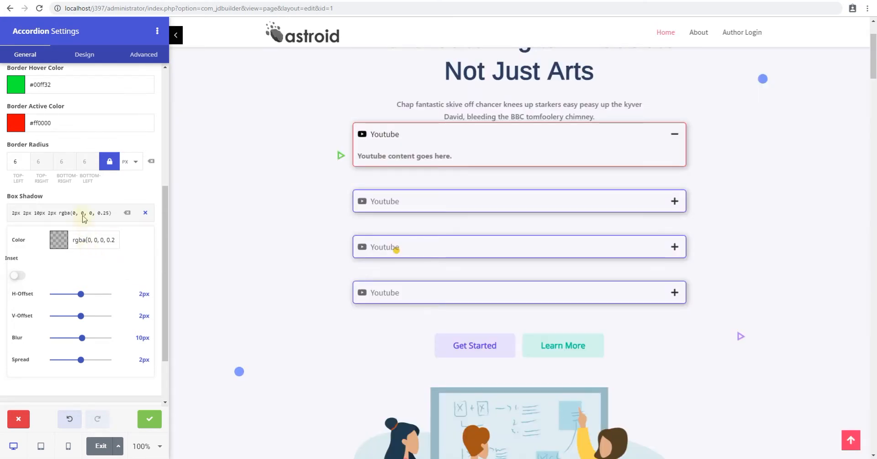
triple_click(64, 212)
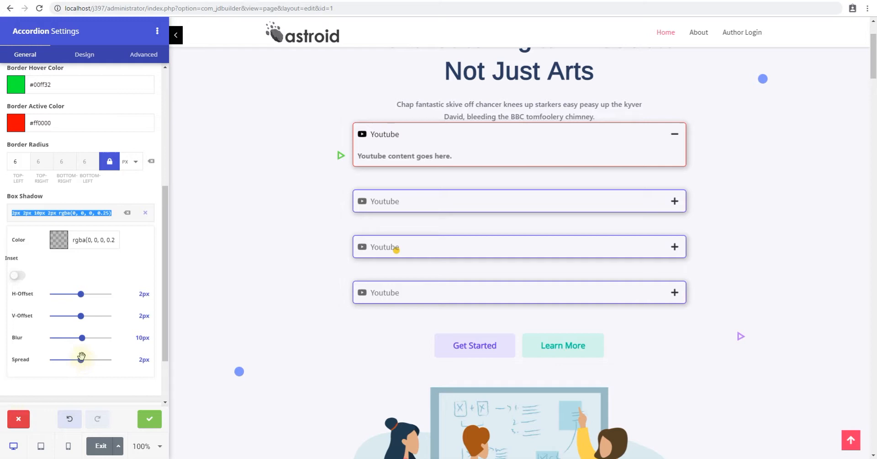
left_click_drag(83, 338, 92, 337)
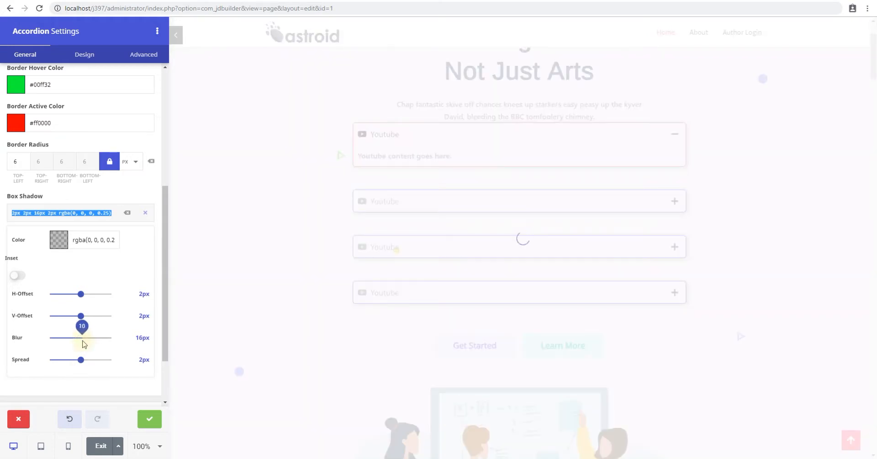
left_click(58, 239)
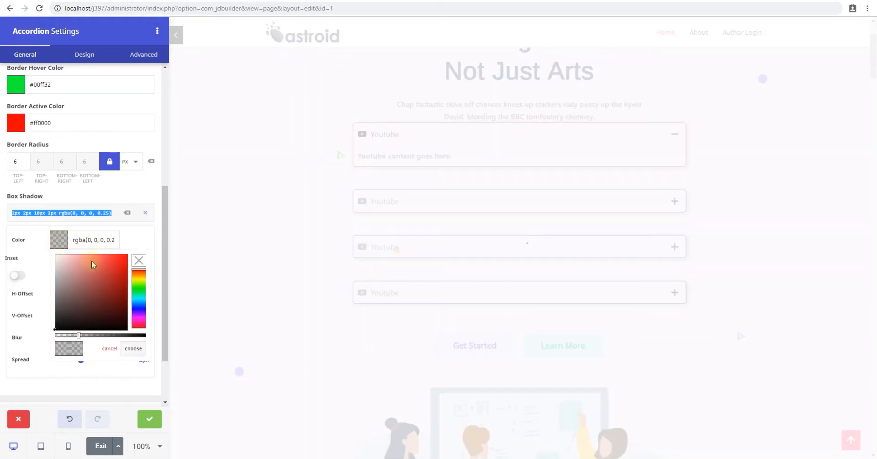
left_click(134, 348)
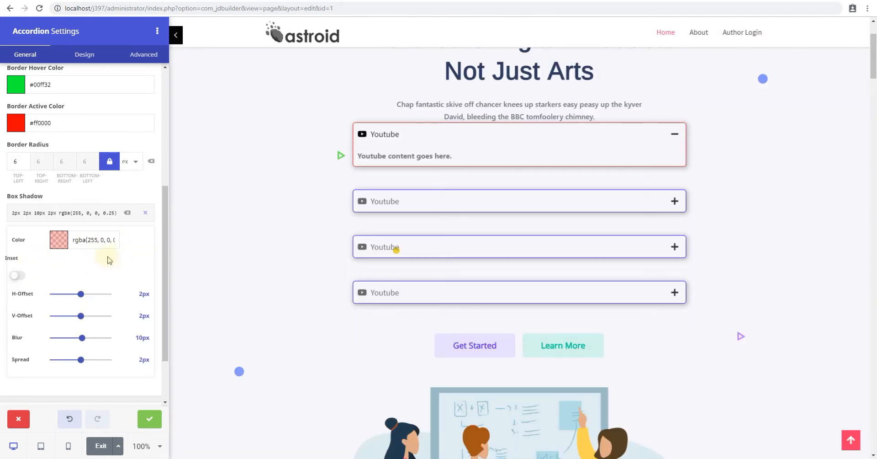
mouse_move(146, 213)
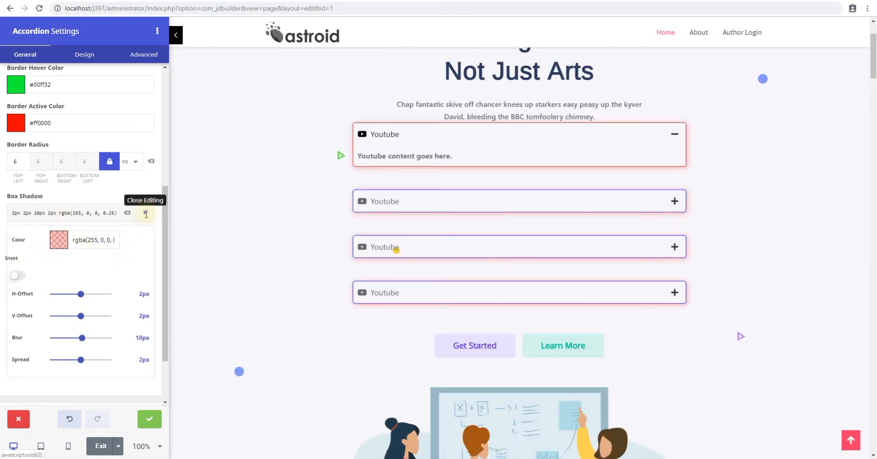
scroll("down", 3)
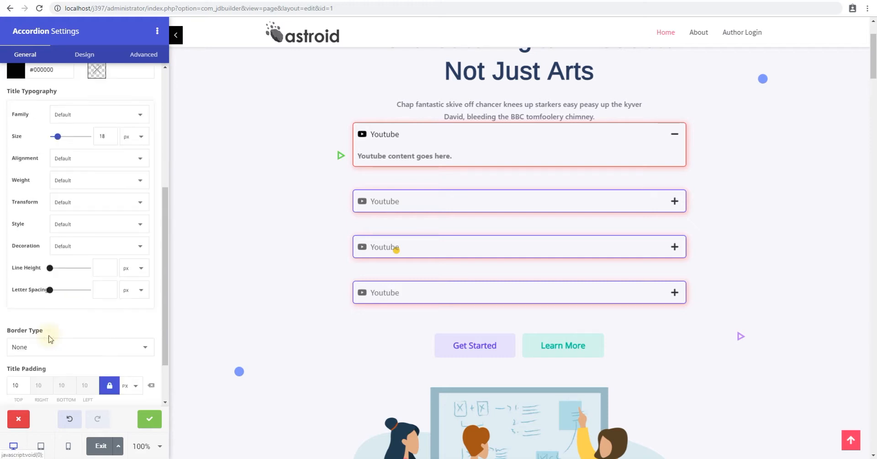
scroll("up", 3)
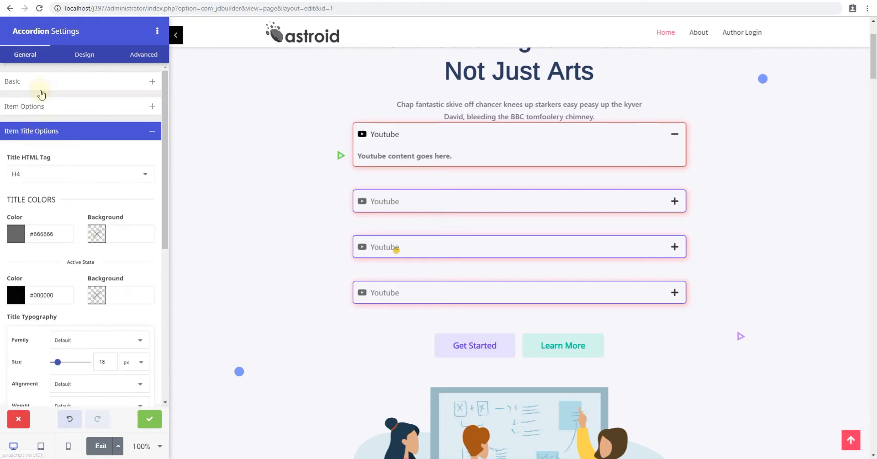
left_click(24, 106)
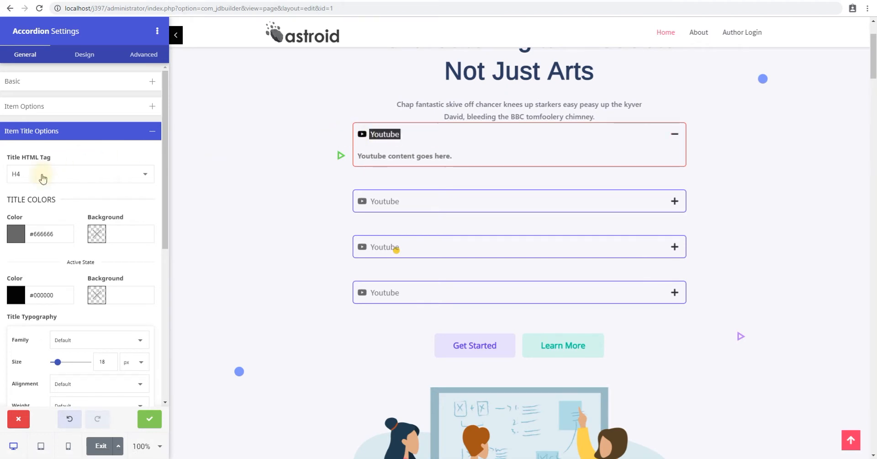
- Set the accordion item Title HTML Tag to H1 instead of H4
left_click(80, 173)
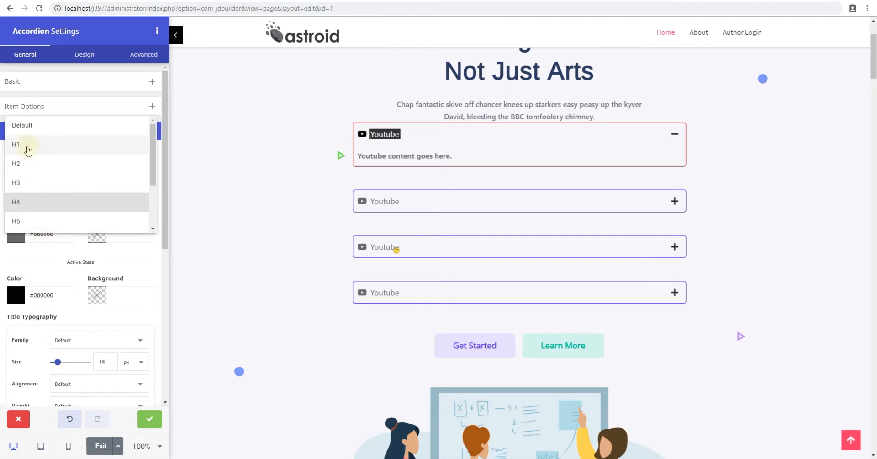
left_click(16, 144)
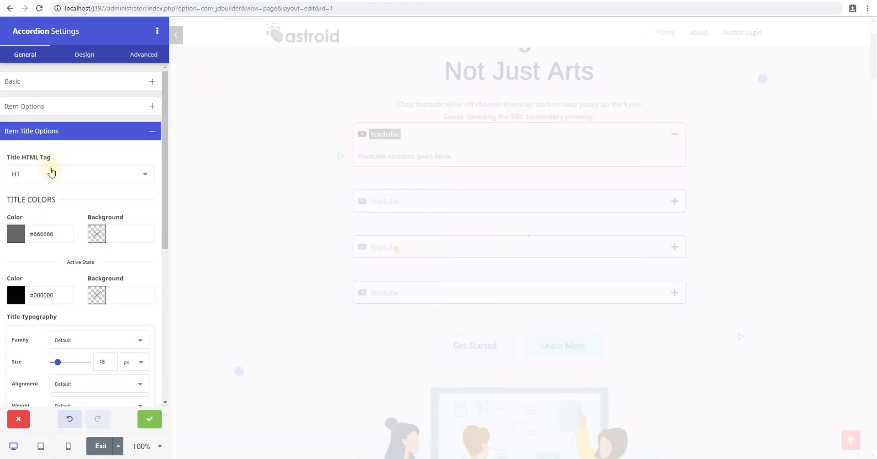
left_click(81, 174)
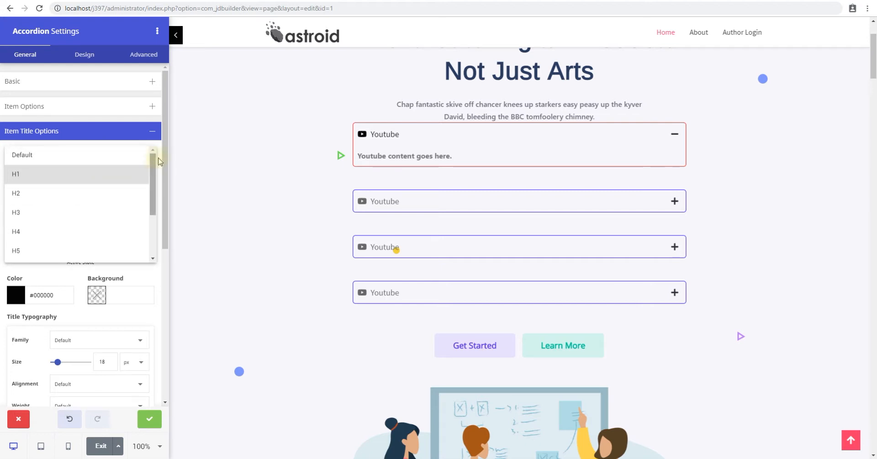
left_click(16, 174)
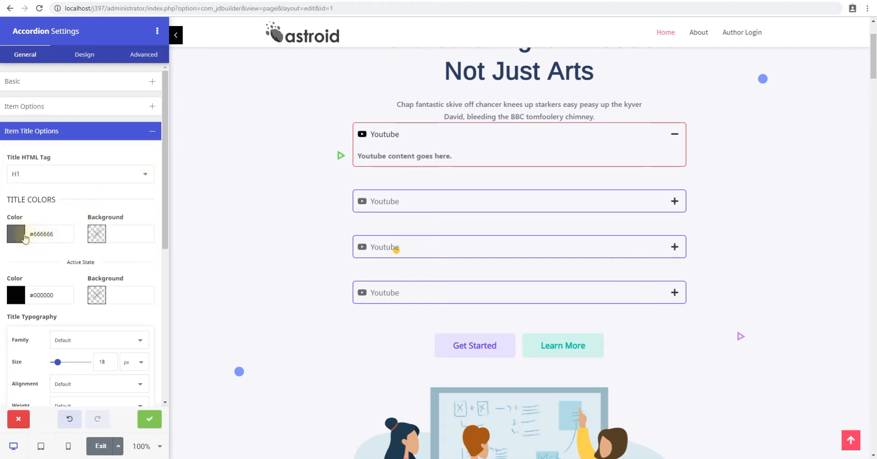
- Set title colour #fffdfd on #000000 background and active-state background #ffffff, then preview an item
left_click(15, 234)
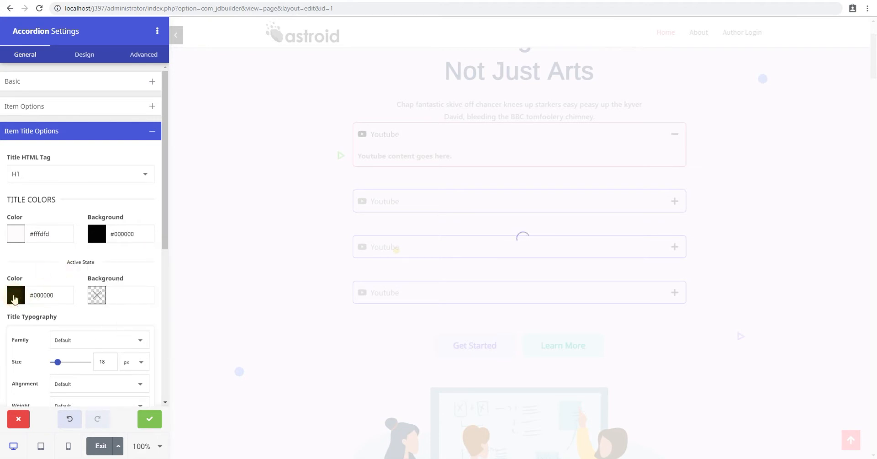
left_click(15, 295)
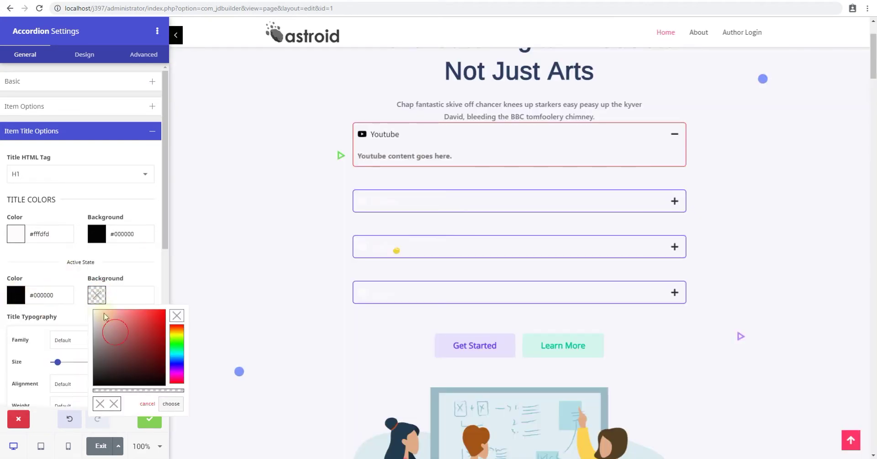
left_click(170, 403)
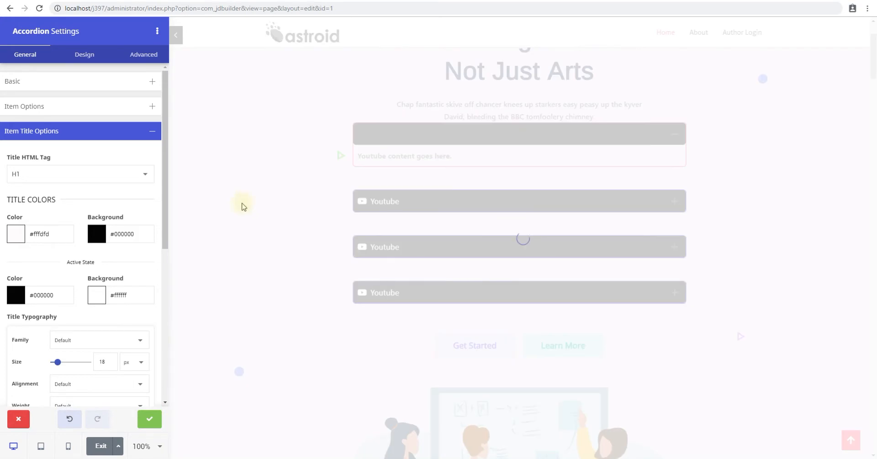
mouse_move(240, 200)
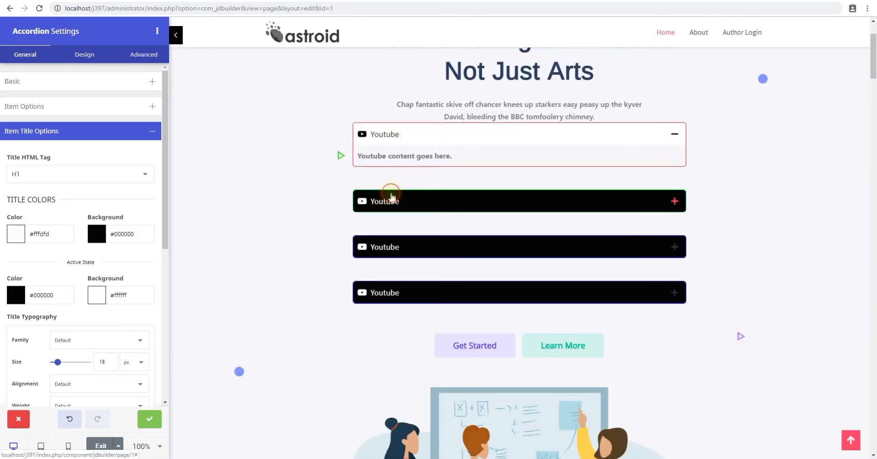
left_click(385, 201)
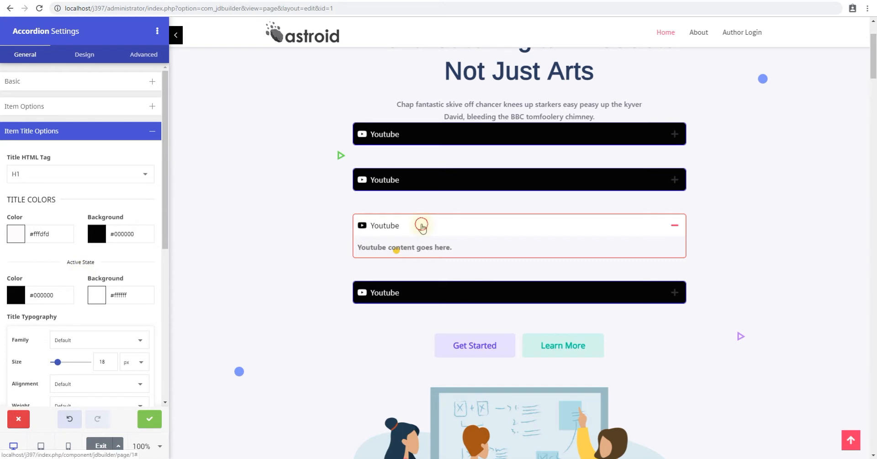
- Set the item title Border Type to Solid
scroll("down", 3)
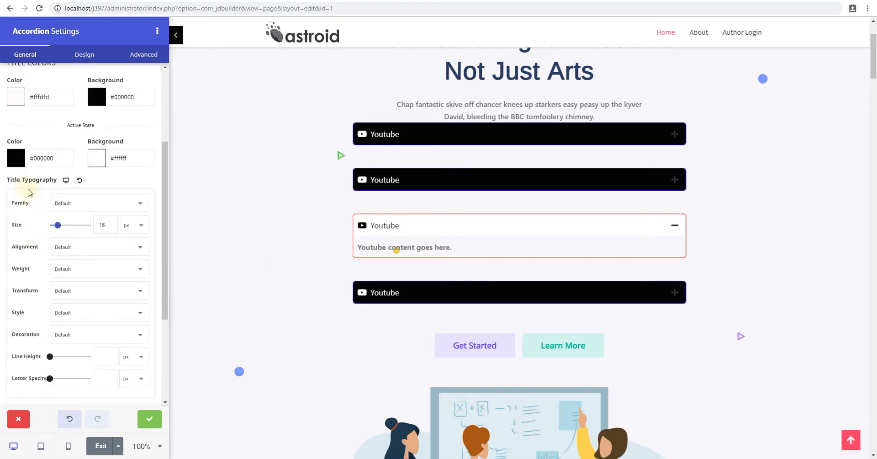
mouse_move(82, 211)
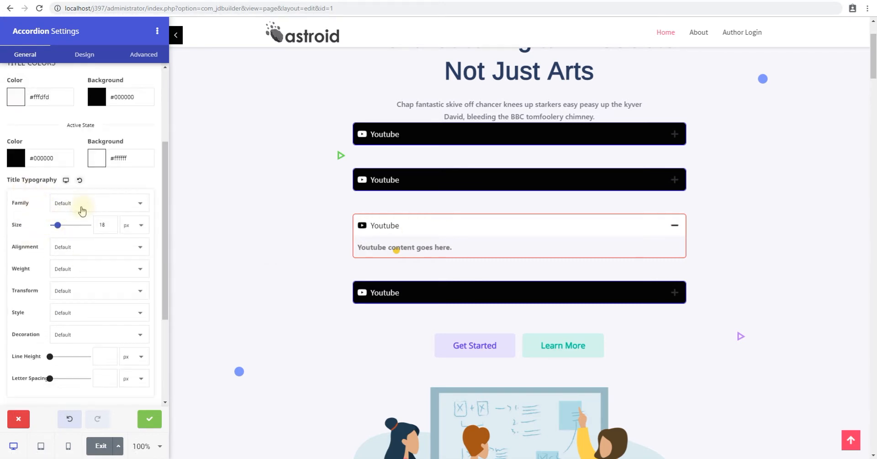
mouse_move(42, 227)
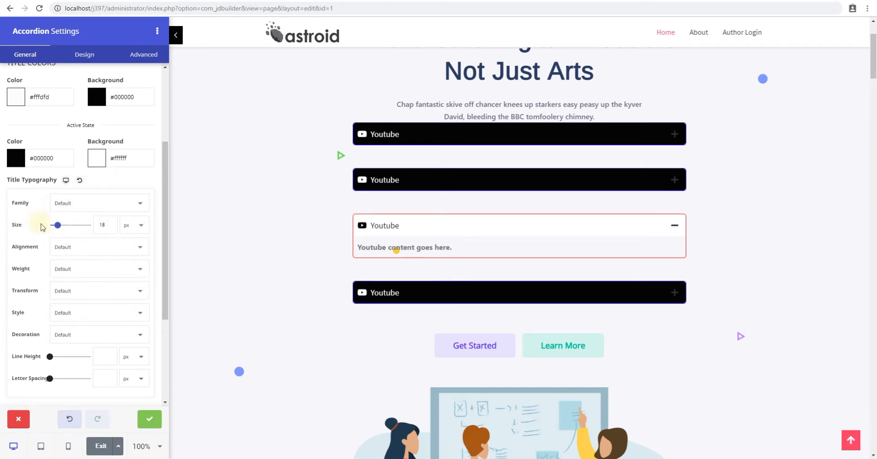
mouse_move(39, 246)
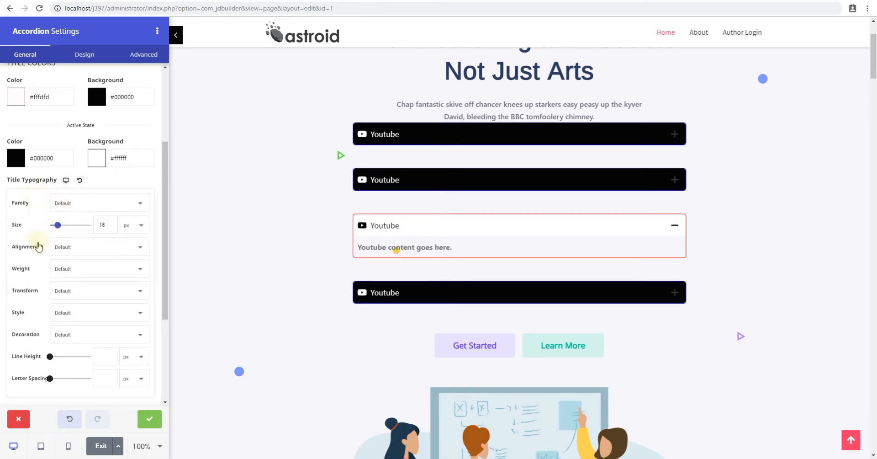
scroll("down", 3)
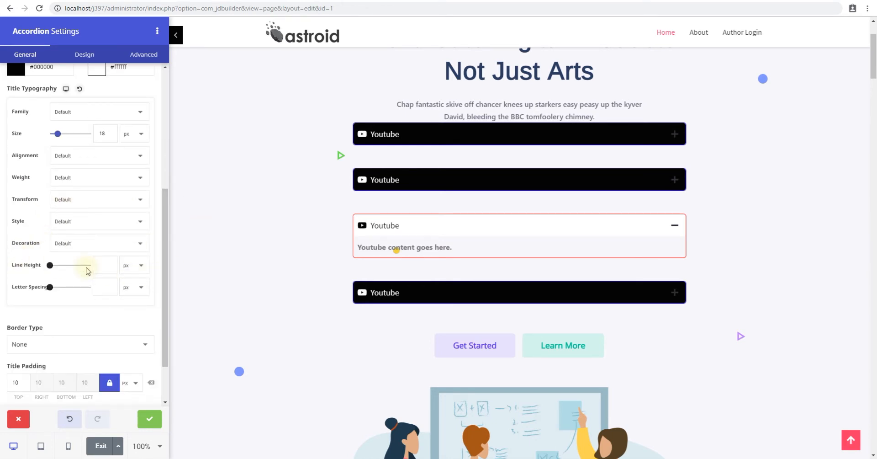
left_click(81, 343)
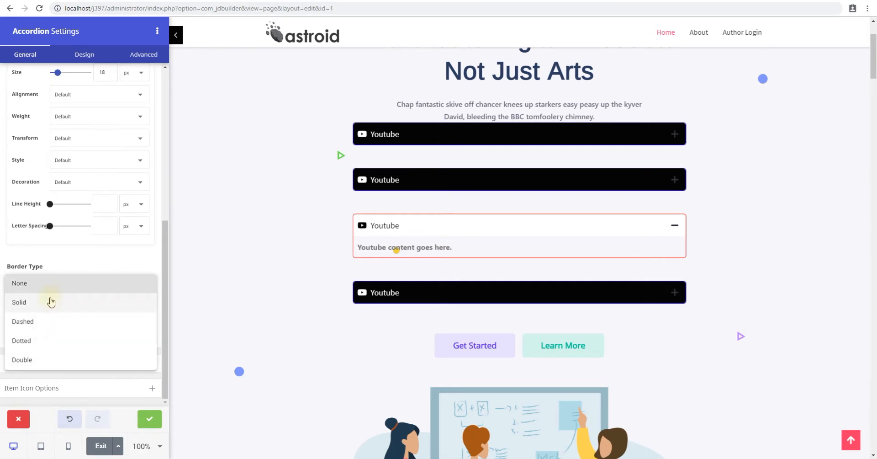
mouse_move(69, 295)
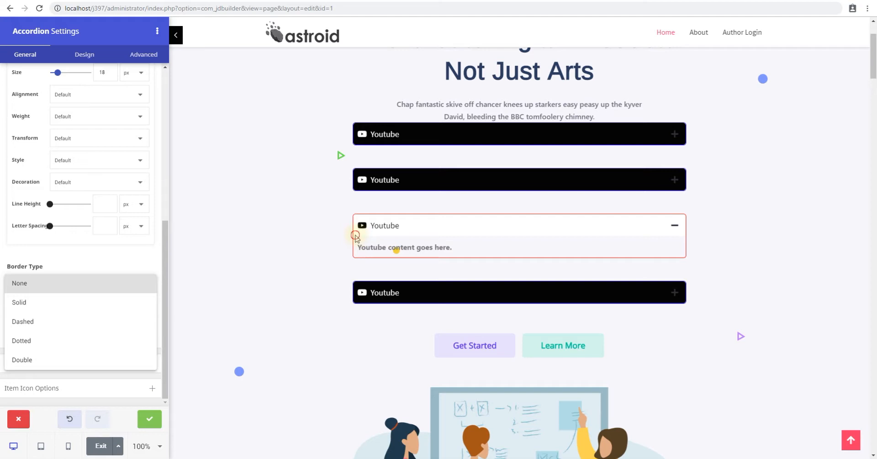
left_click(20, 282)
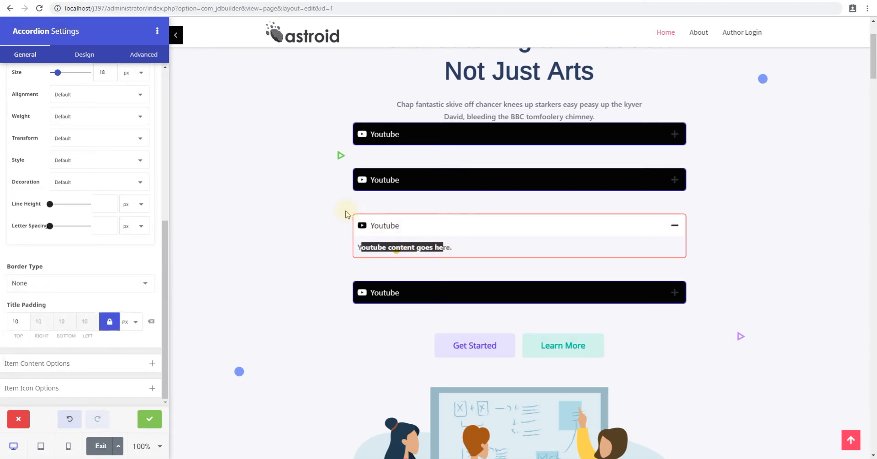
left_click(704, 228)
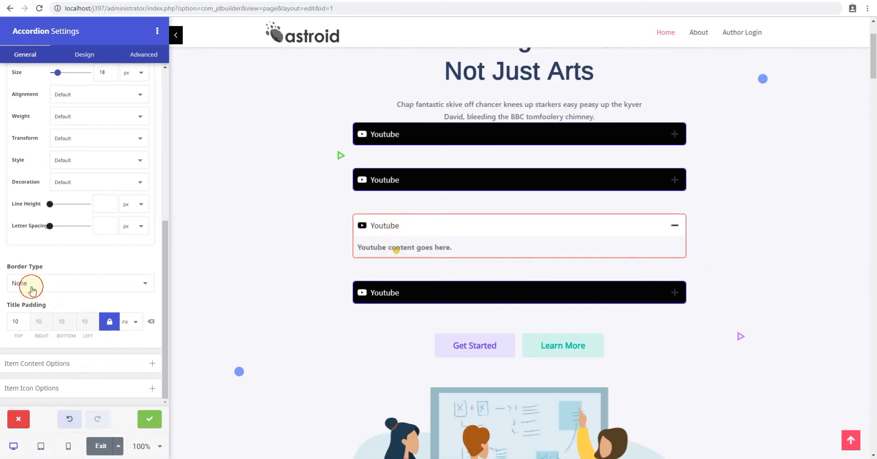
left_click(81, 282)
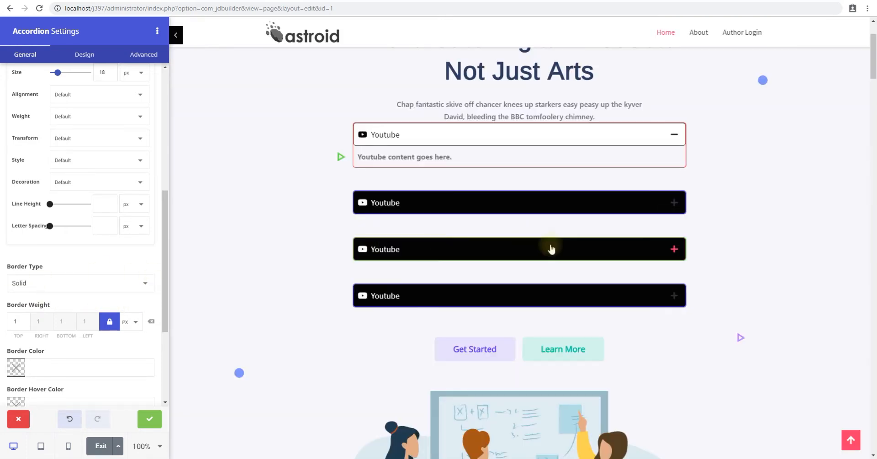
mouse_move(614, 169)
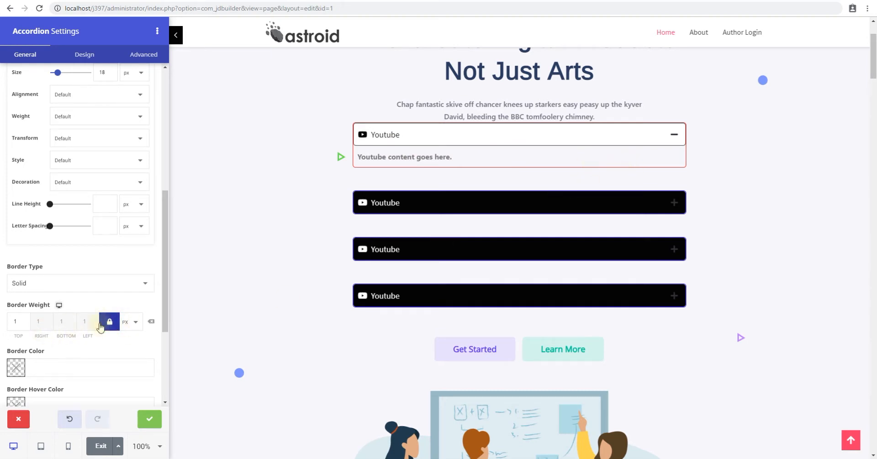
- Unlock title Border Weight and zero top, right and left, keeping a 1 px bottom line
left_click(109, 321)
type("0")
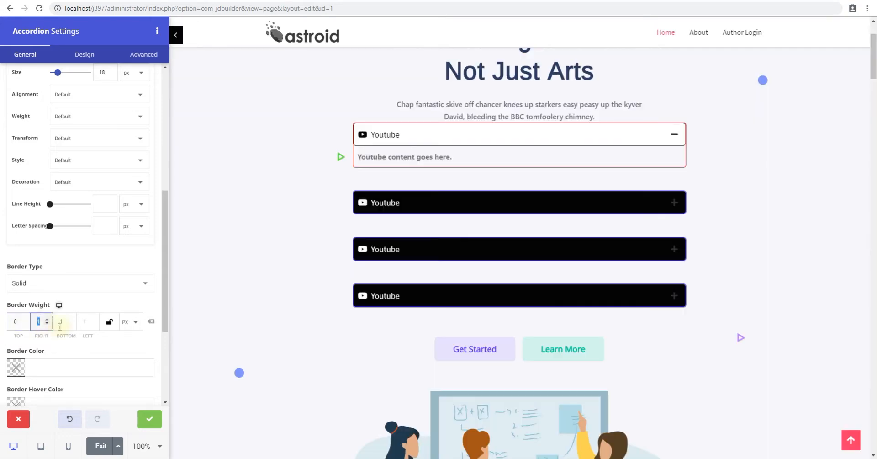
left_click(85, 321)
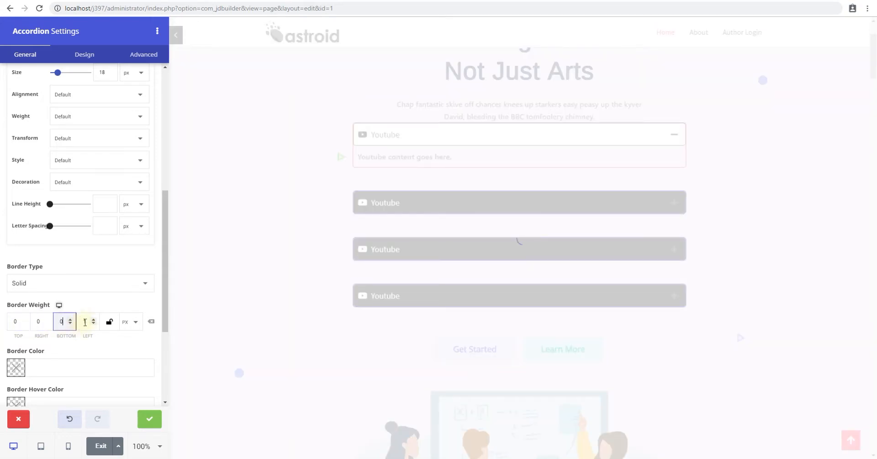
left_click(85, 321)
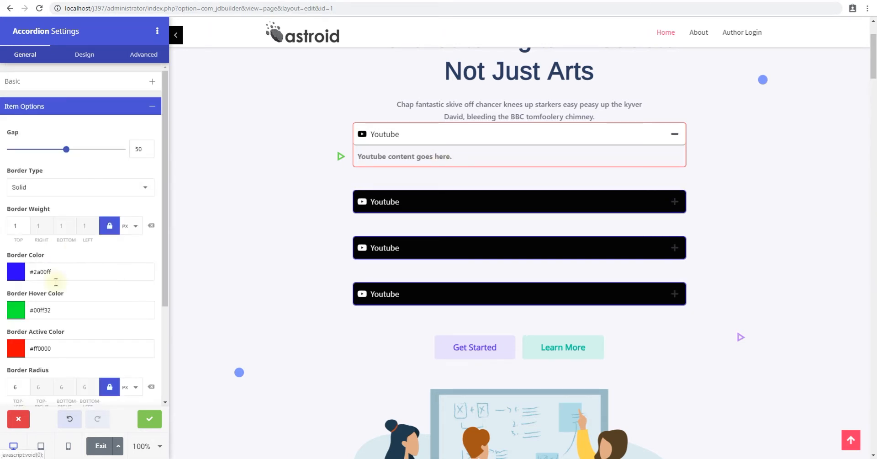
scroll("down", 3)
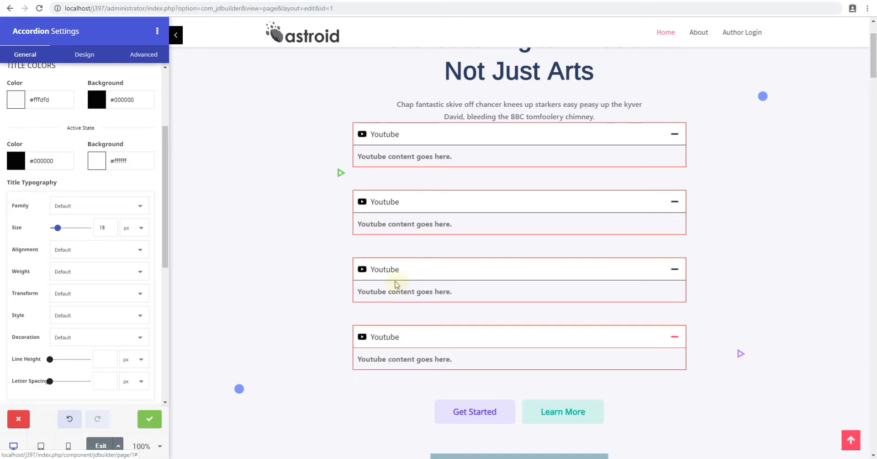
left_click(385, 134)
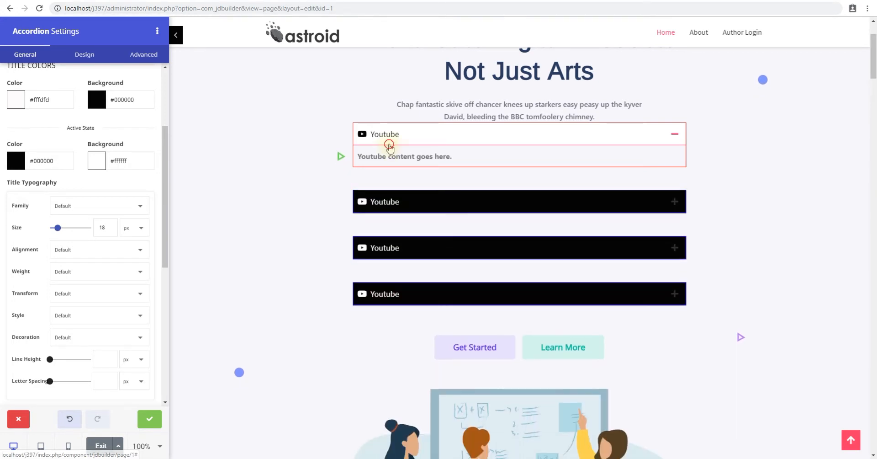
scroll("down", 3)
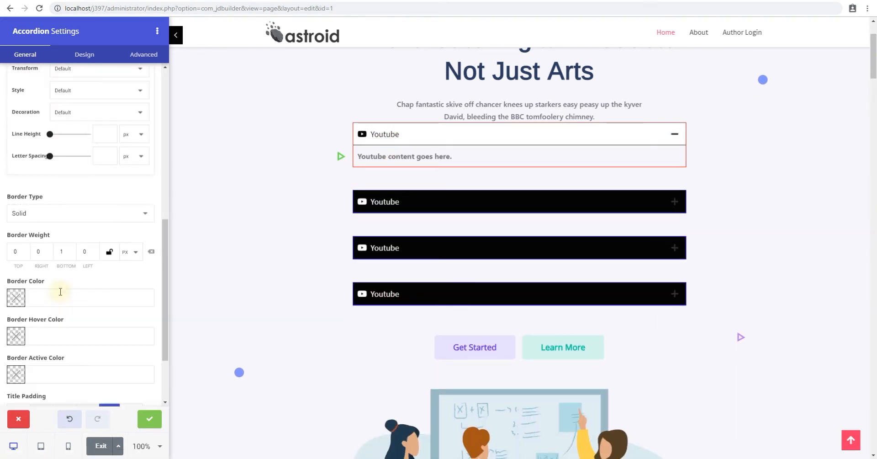
scroll("down", 3)
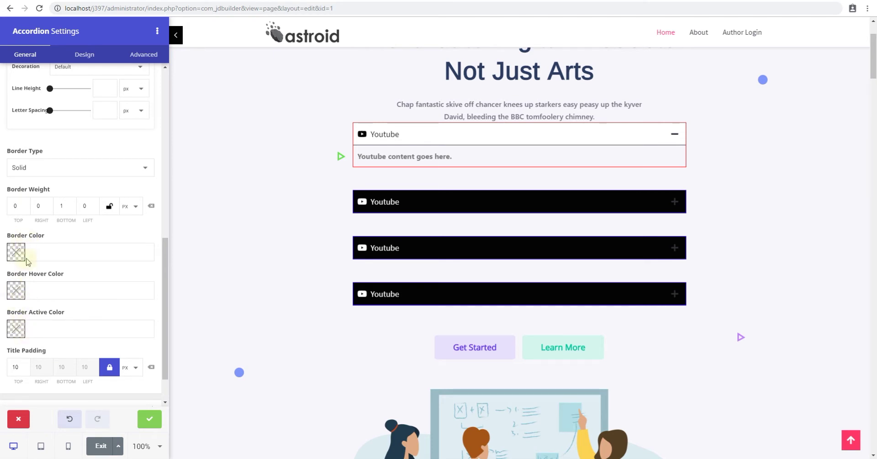
scroll("up", 3)
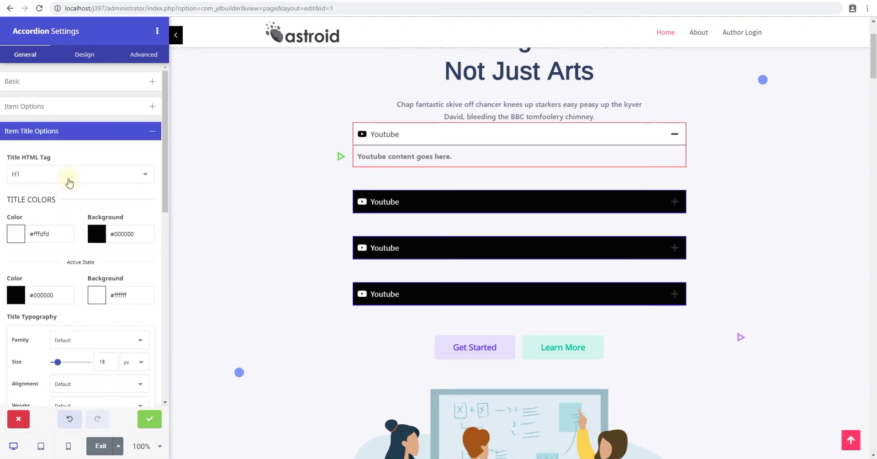
scroll("down", 3)
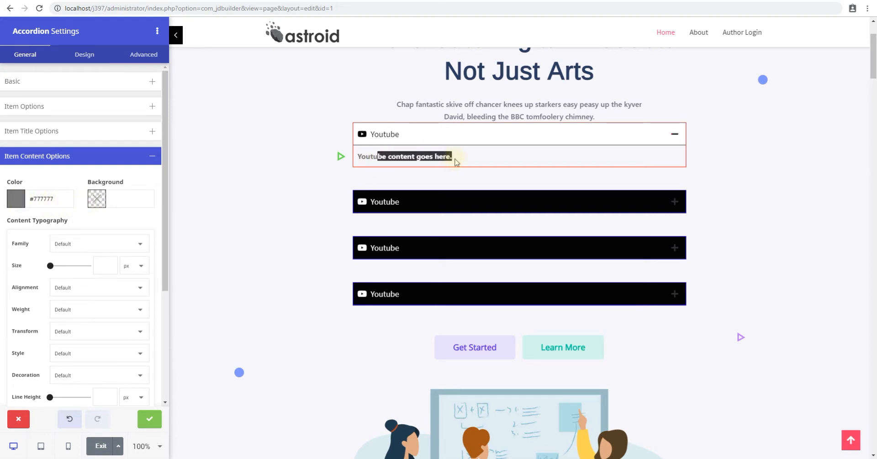
- Set item content text colour to #ff0000 and background to #24ff00
left_click(16, 199)
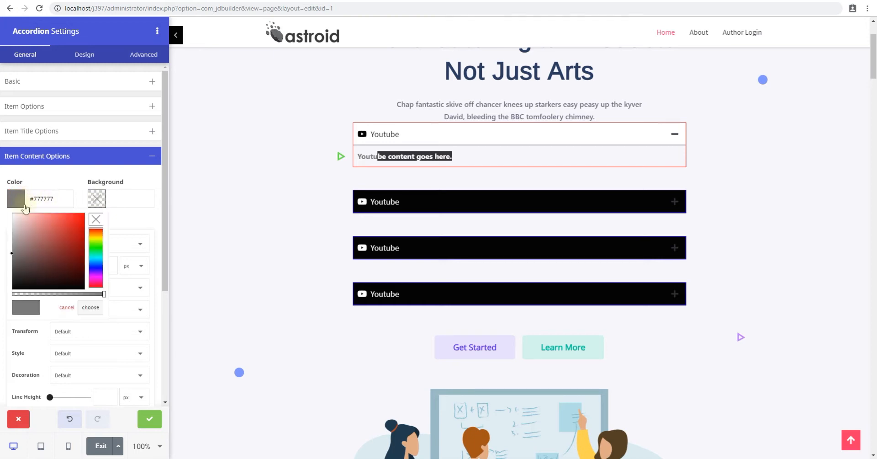
left_click(90, 307)
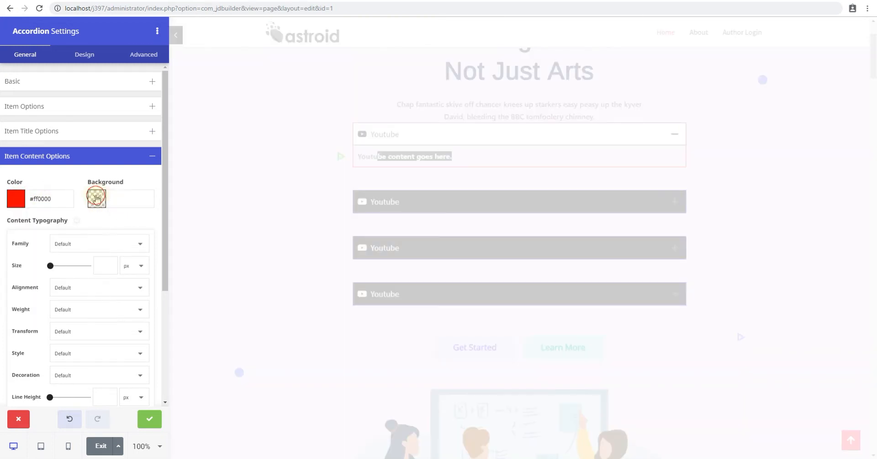
left_click(96, 198)
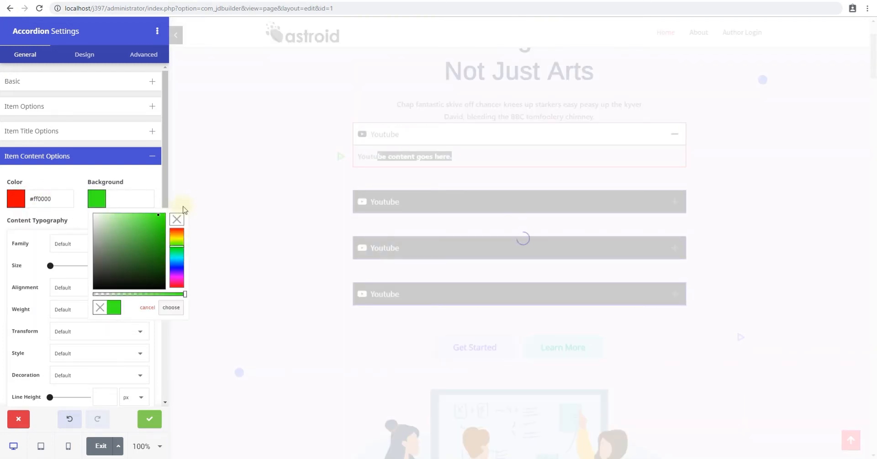
left_click(171, 306)
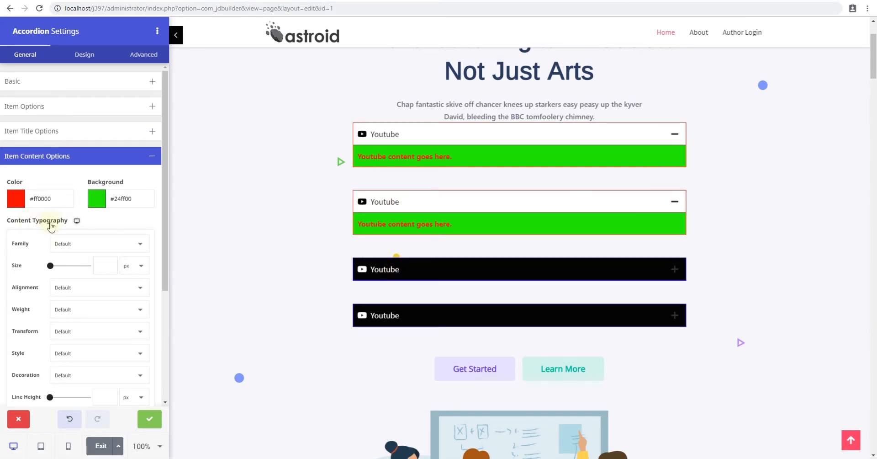
scroll("down", 3)
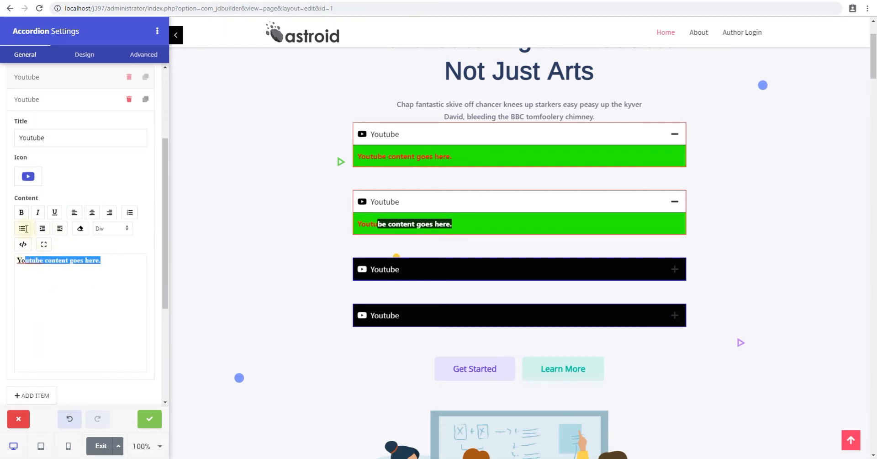
left_click(21, 212)
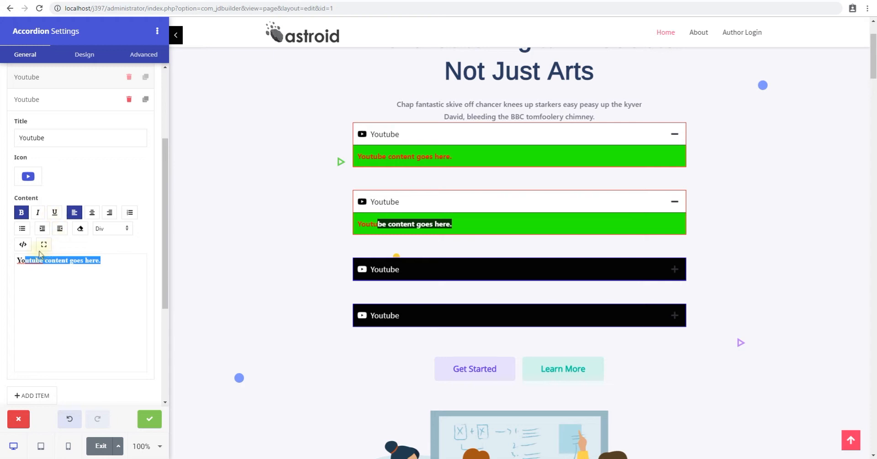
left_click(22, 245)
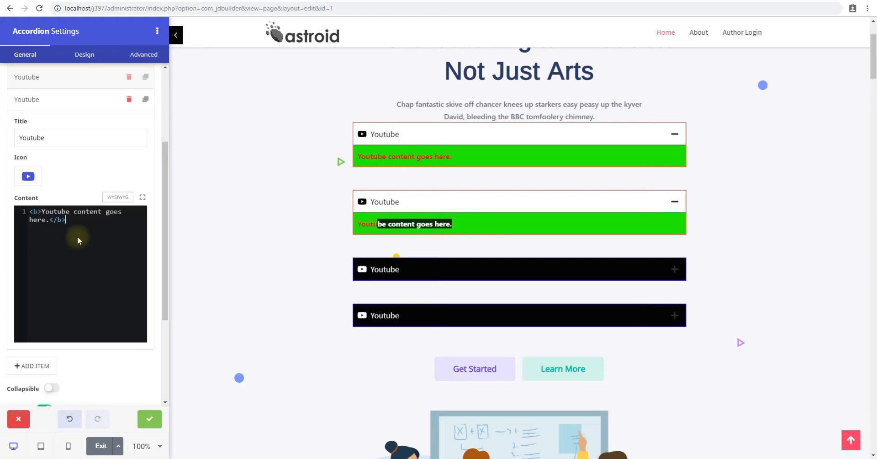
left_click(118, 196)
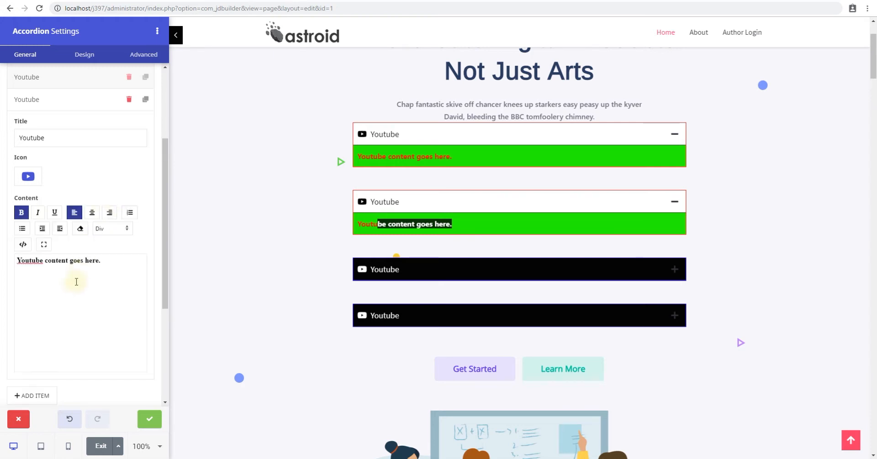
scroll("down", 3)
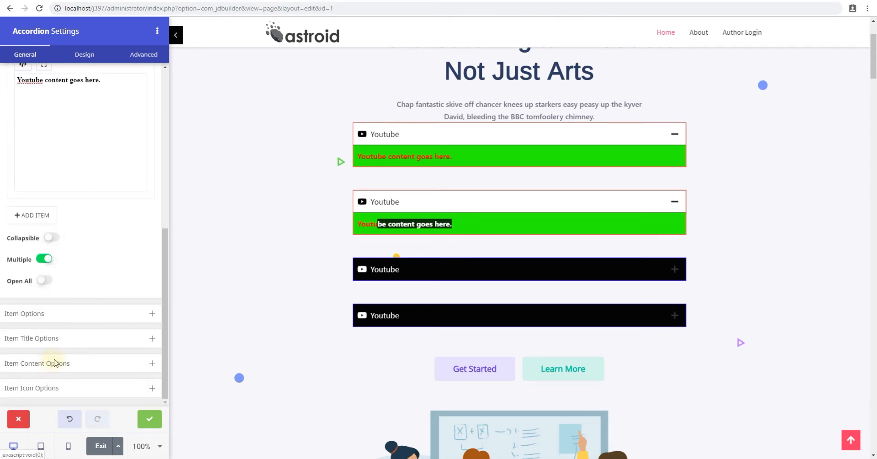
- Give the item content a solid 1 px border in red #f80000
left_click(36, 363)
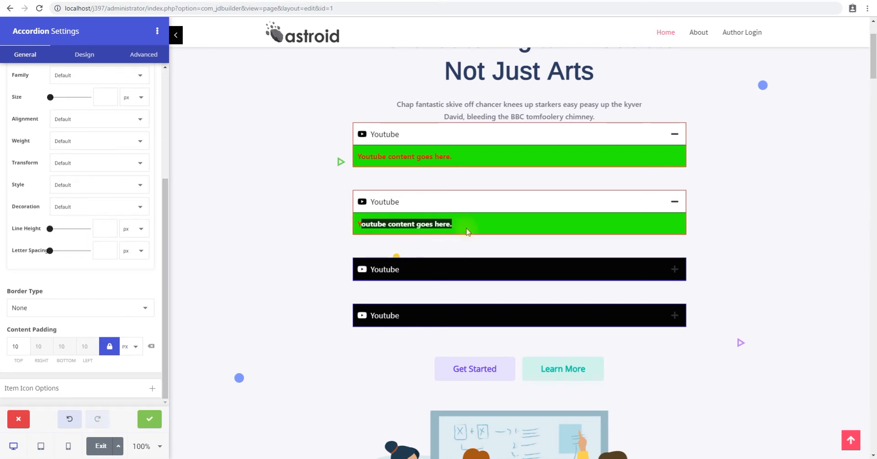
left_click(80, 307)
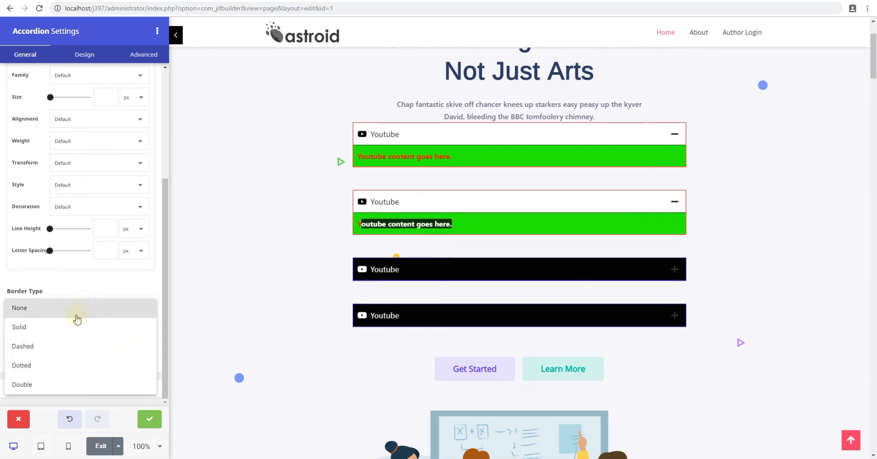
left_click(19, 327)
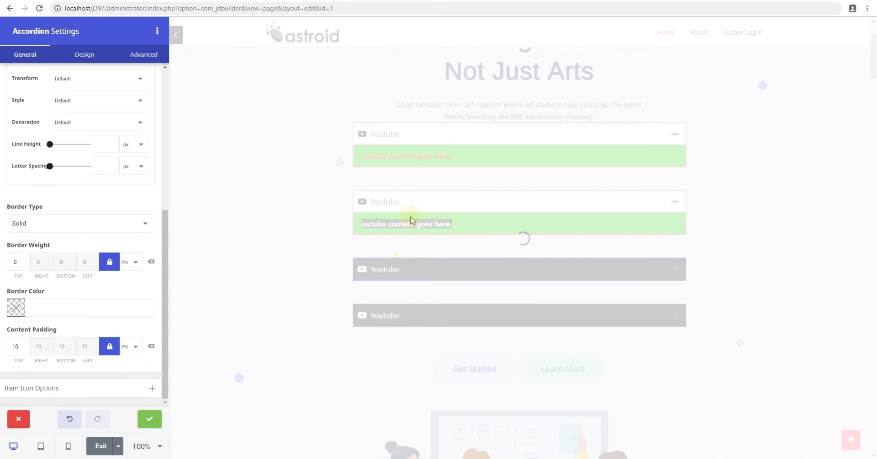
mouse_move(520, 217)
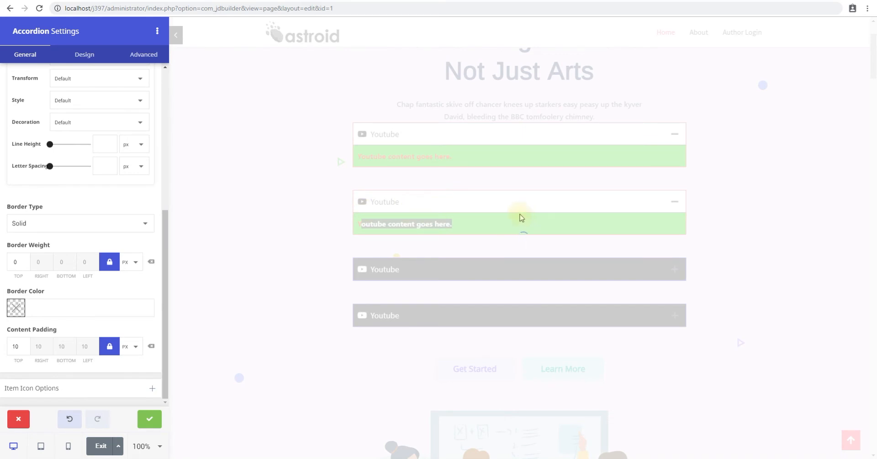
mouse_move(512, 232)
type("1")
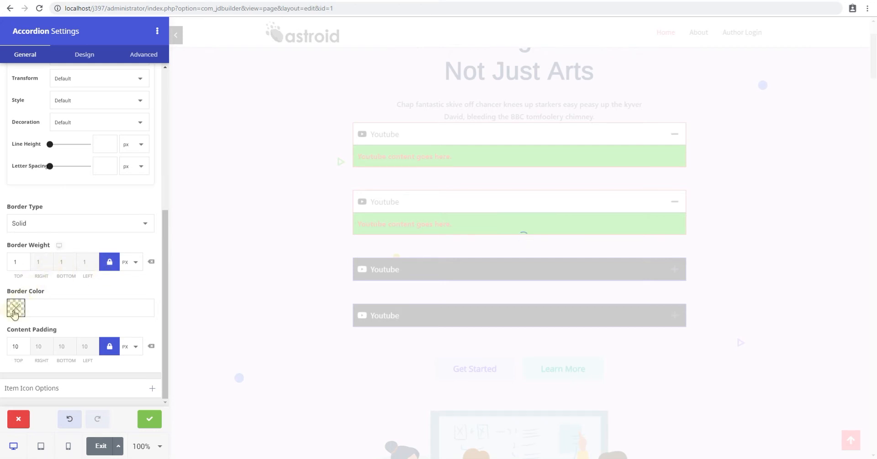
left_click(15, 307)
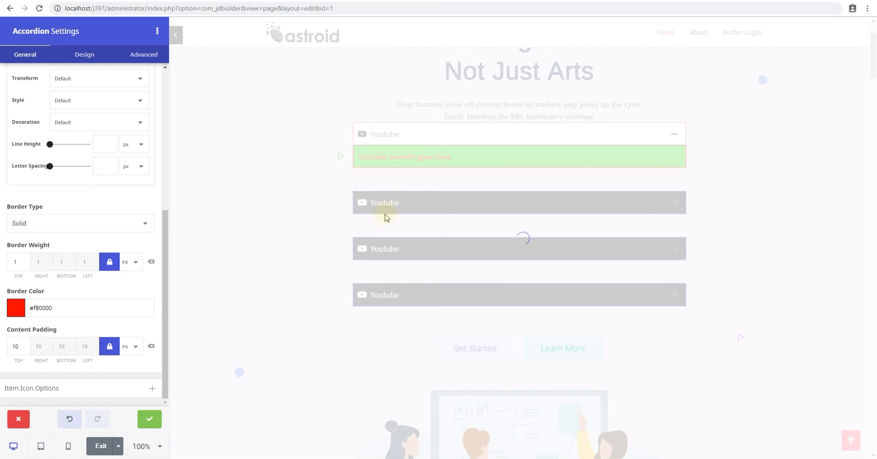
mouse_move(388, 219)
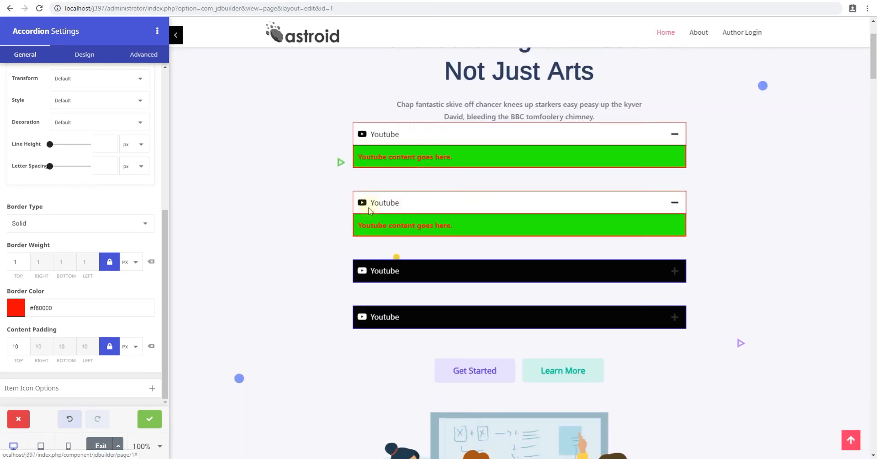
- Unlock Content Padding and set 25 on all four sides, moving on to Item Icon Options
left_click(16, 345)
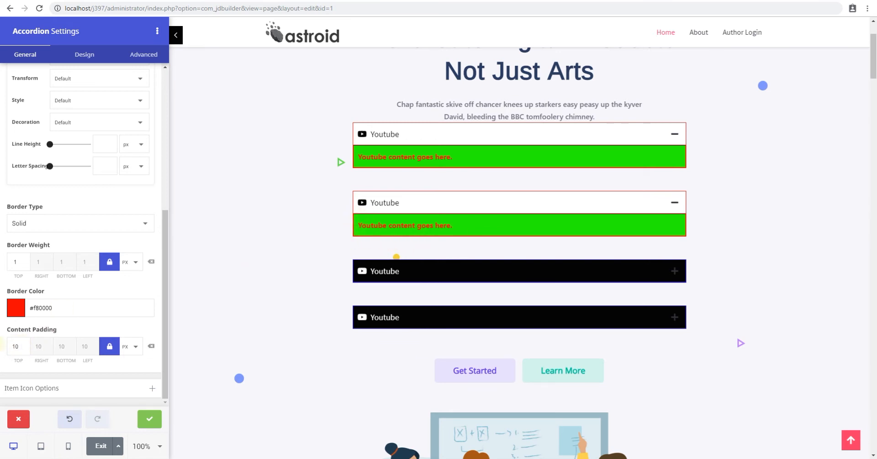
left_click(16, 345)
type("25")
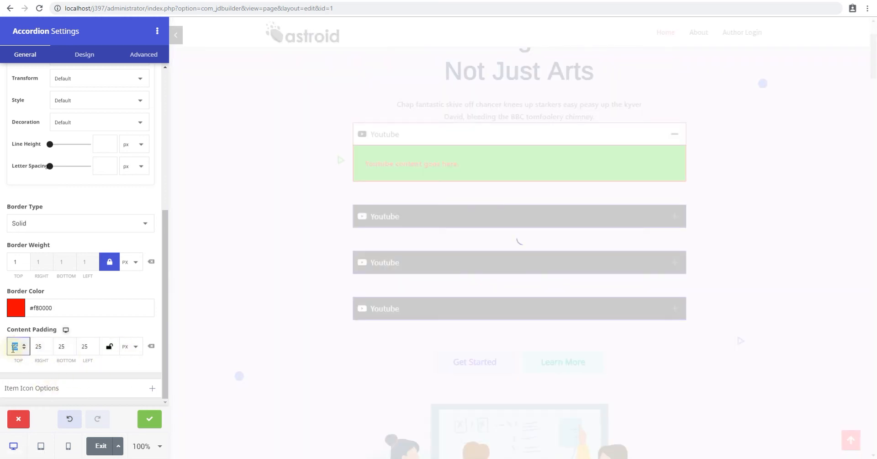
left_click(23, 348)
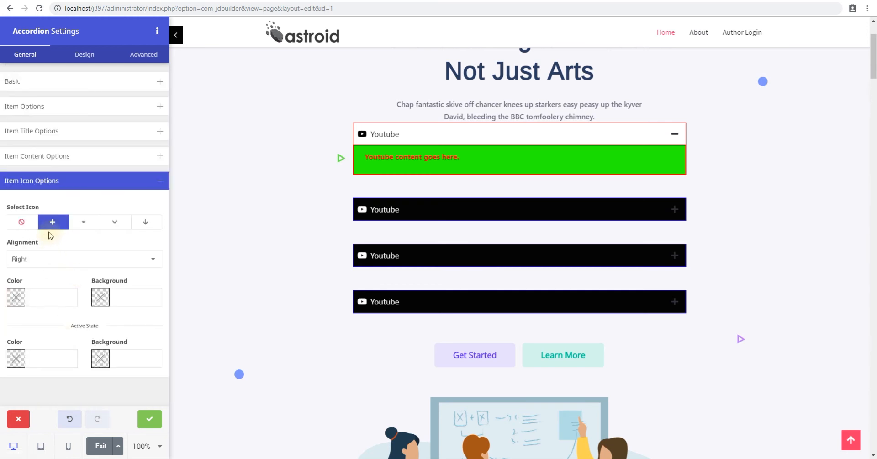
mouse_move(49, 251)
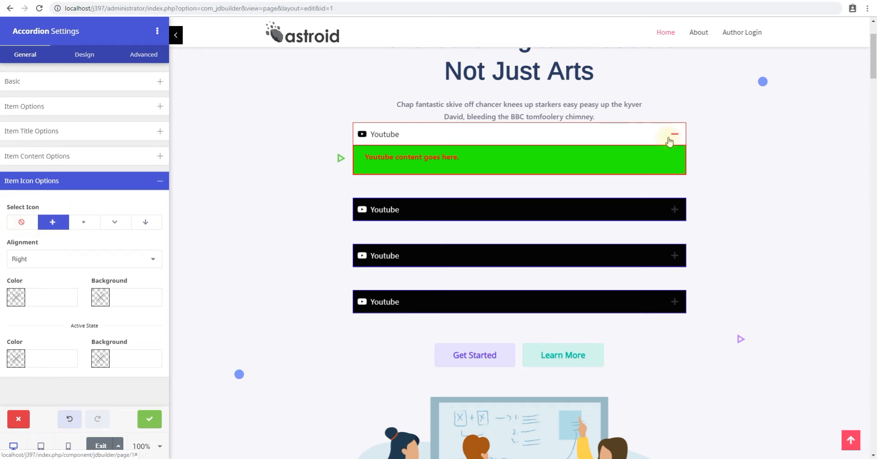
mouse_move(83, 222)
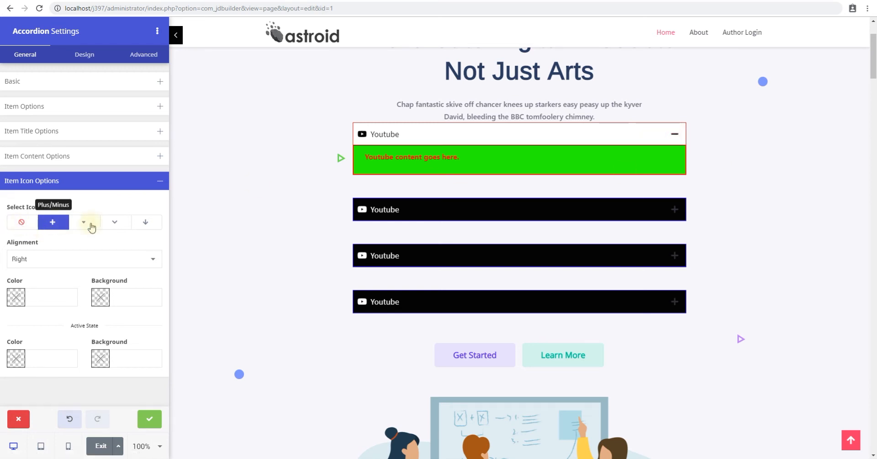
- Try caret and chevron toggle icons, then settle on the arrow icon style
left_click(84, 222)
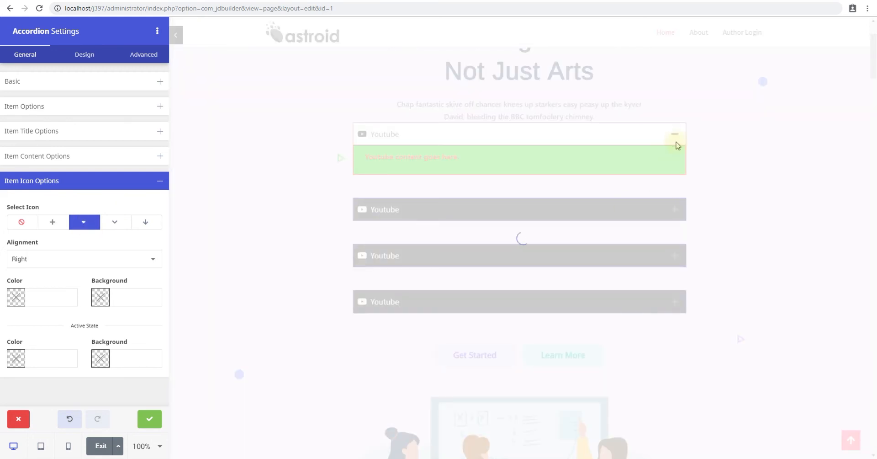
mouse_move(114, 222)
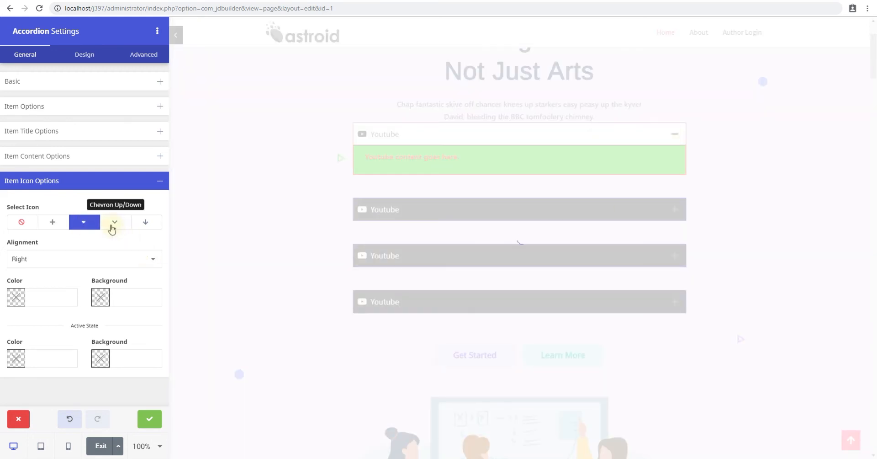
left_click(115, 221)
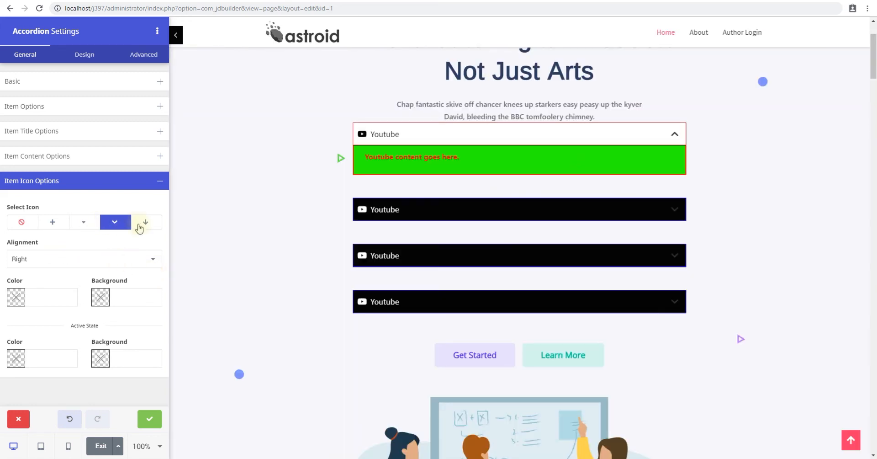
left_click(146, 222)
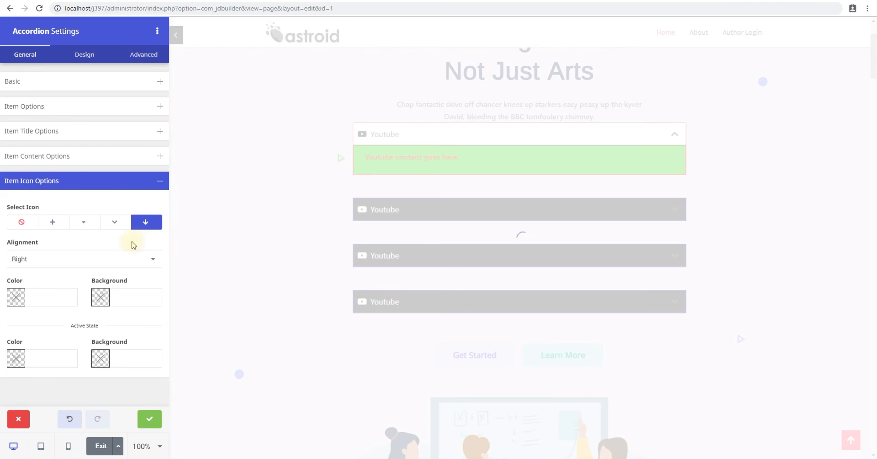
mouse_move(36, 264)
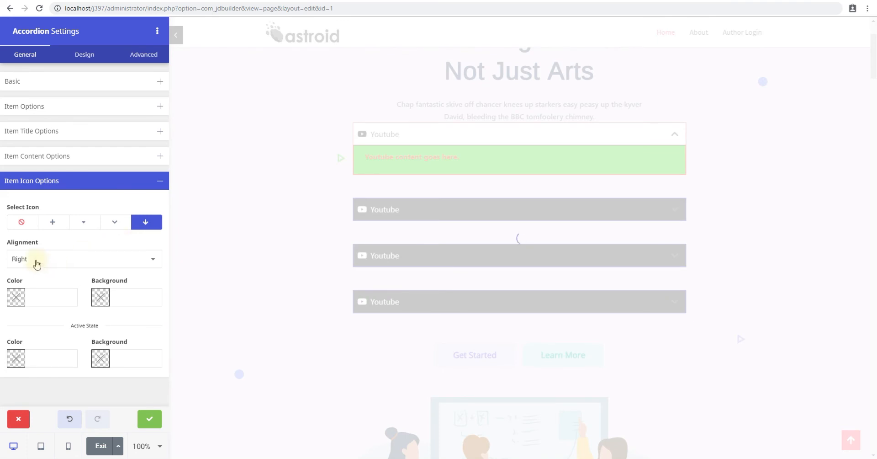
- Set icon Alignment to Left and toggle the second item to preview
left_click(84, 259)
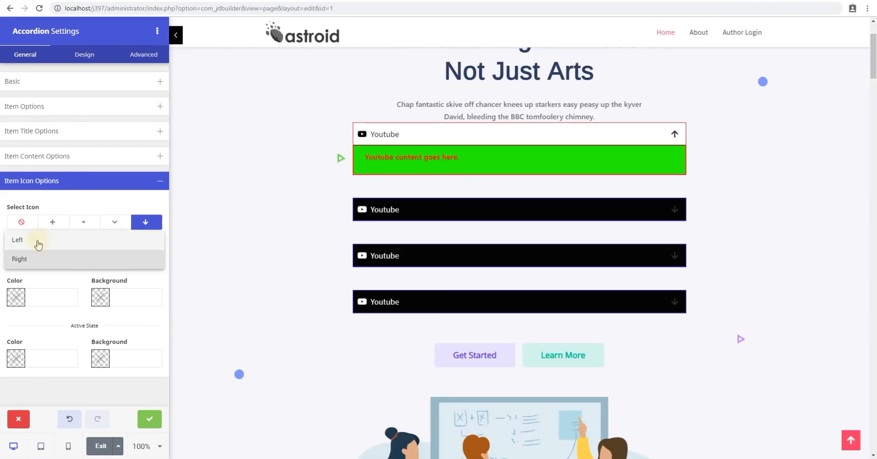
left_click(17, 239)
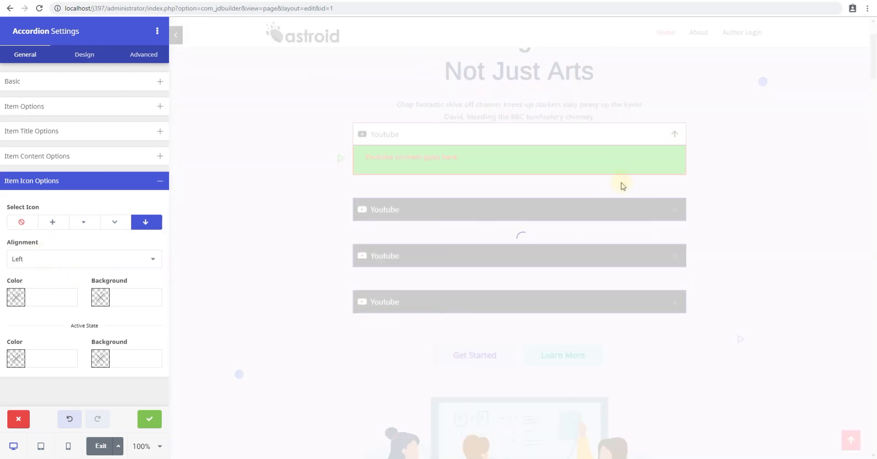
mouse_move(335, 229)
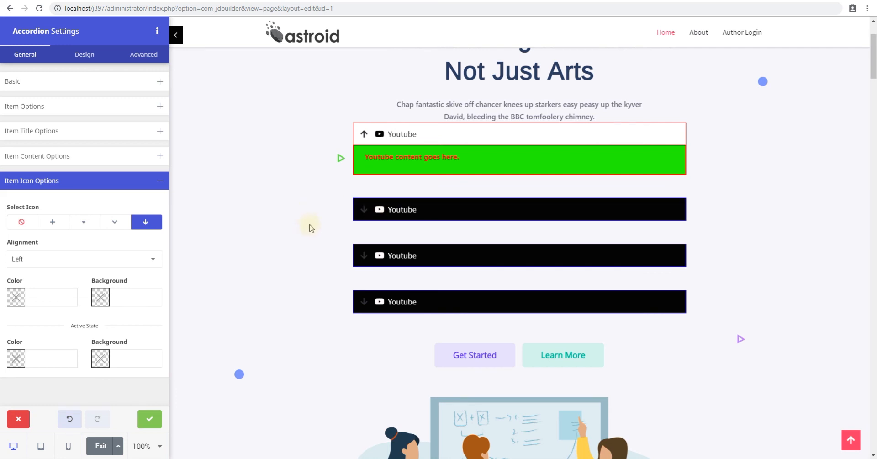
left_click(401, 209)
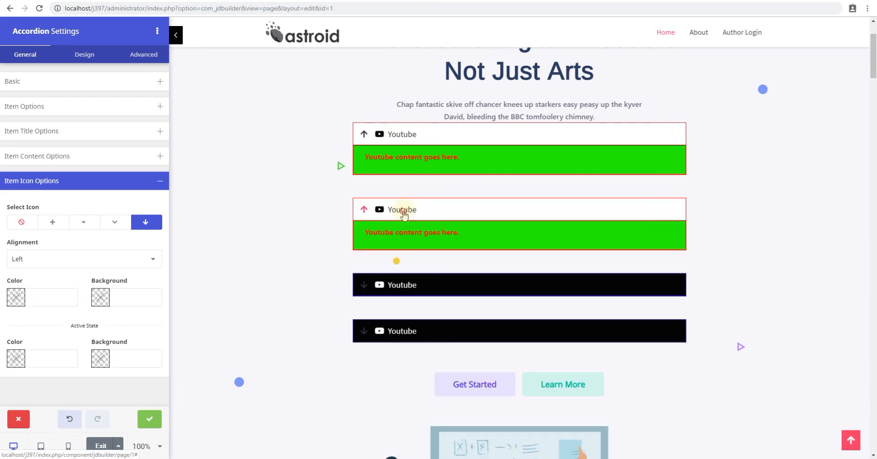
left_click(402, 209)
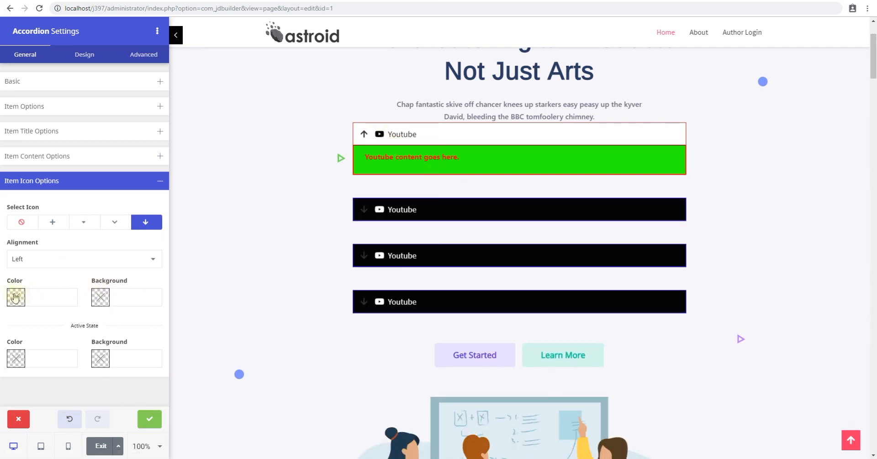
- Set icon colour #ff0000 on background #2c00ff, and active-state colour #0800ff on #ff0000
left_click(15, 296)
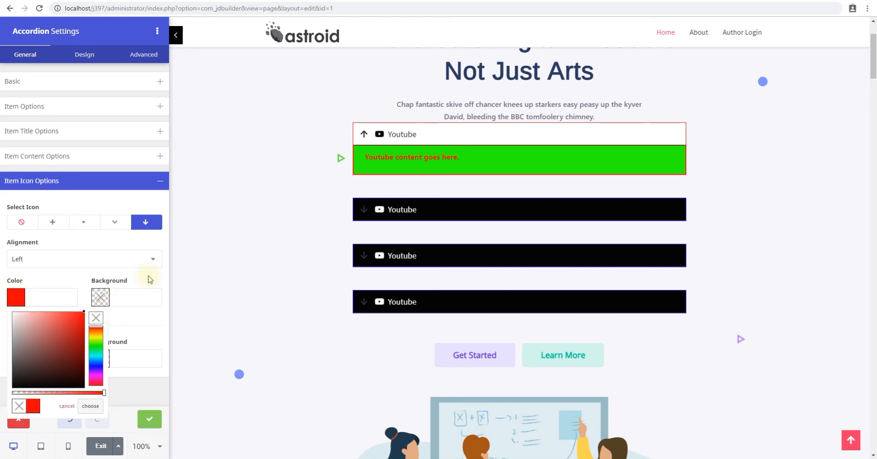
left_click(90, 406)
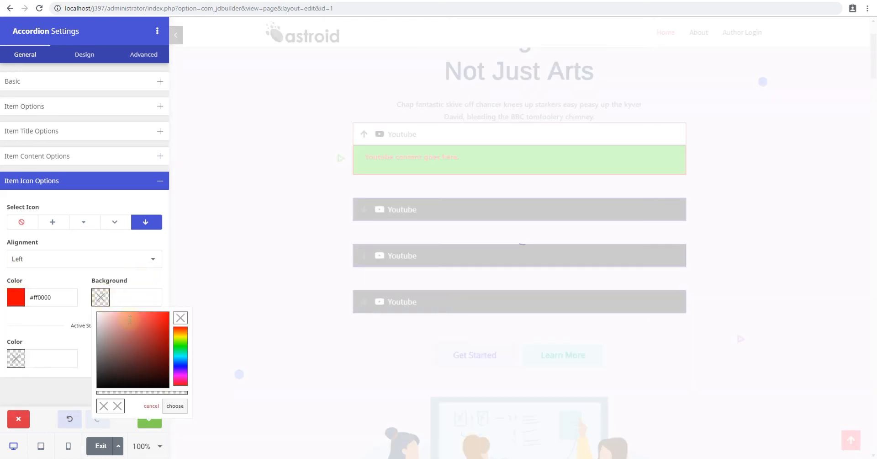
left_click(180, 375)
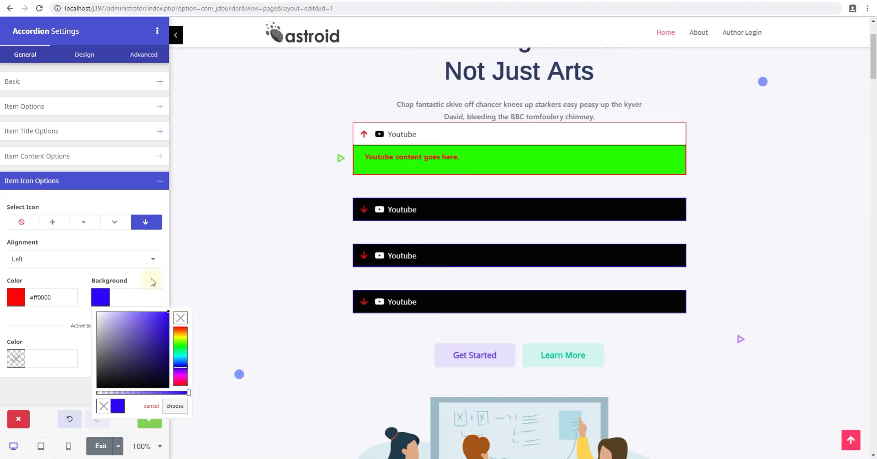
left_click(174, 405)
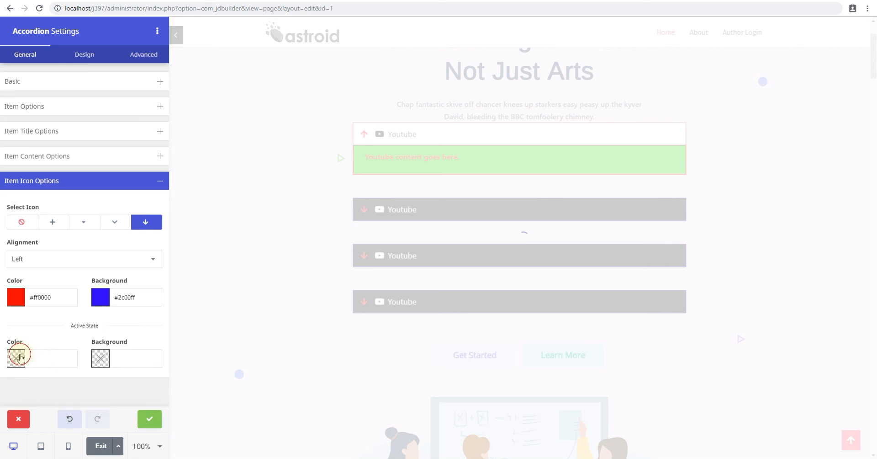
left_click(16, 358)
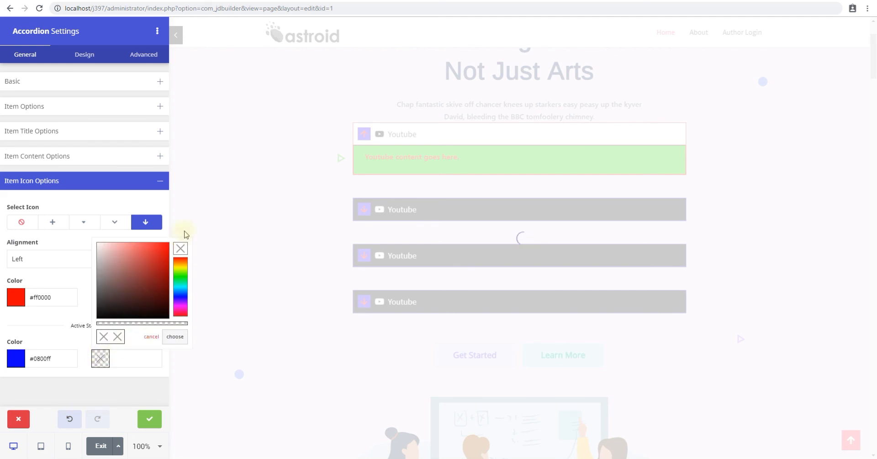
left_click(173, 337)
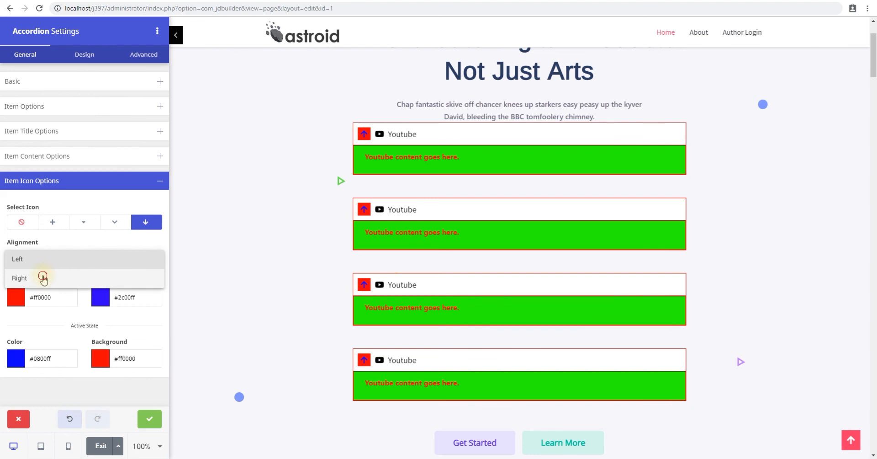
- Set the arrow icon Alignment to Right and expand an item to preview the placement
left_click(19, 278)
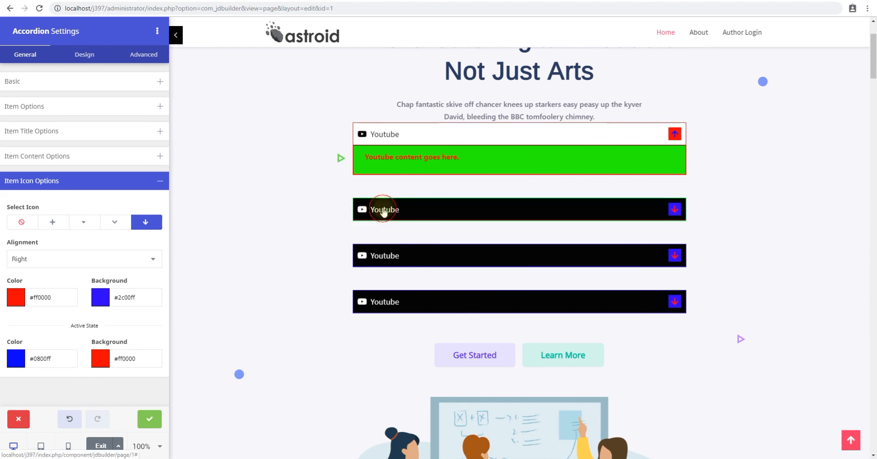
left_click(385, 210)
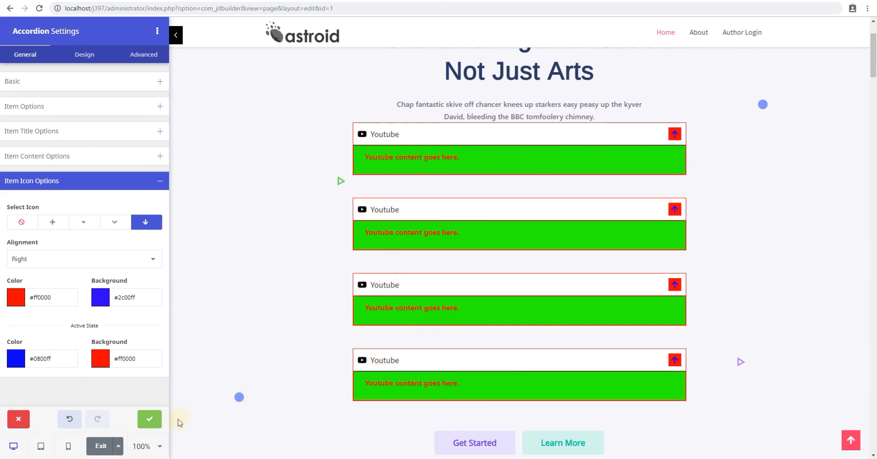
mouse_move(513, 290)
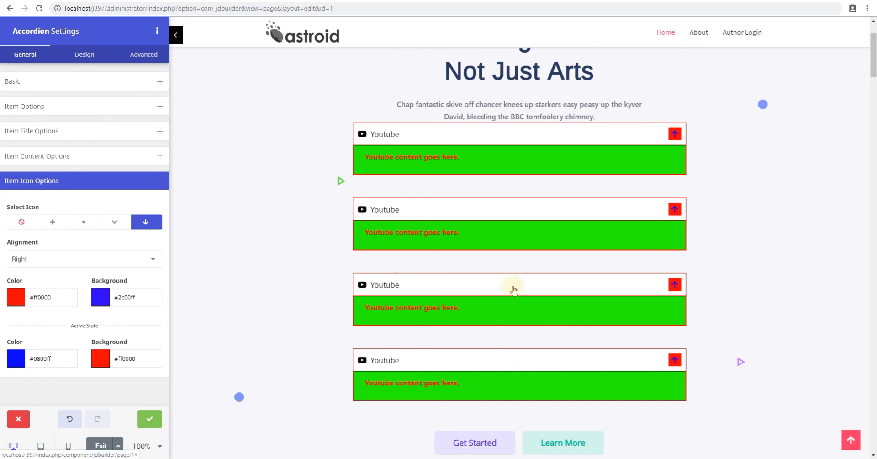
mouse_move(447, 367)
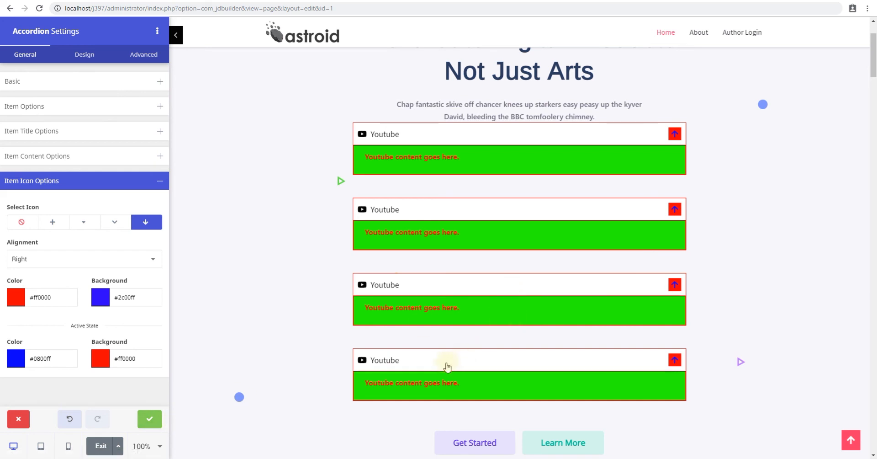